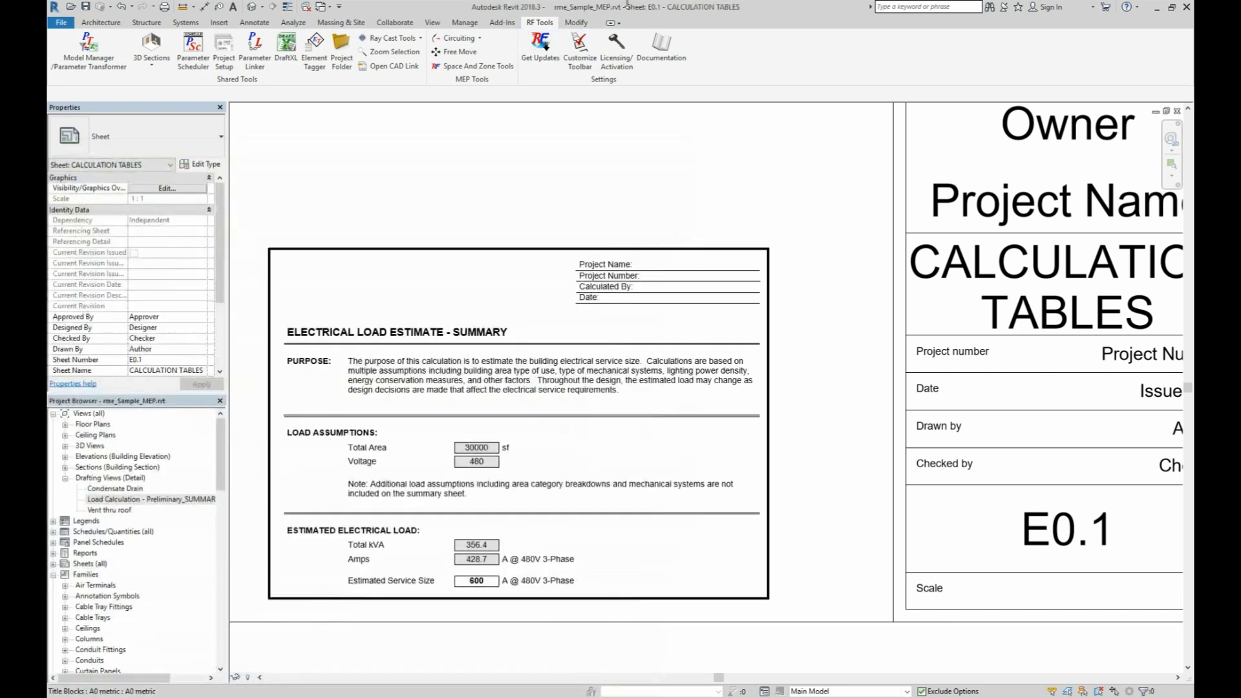
# Scroll through the project while starting the DraftXL Excel importer.
pyautogui.scroll(-3)
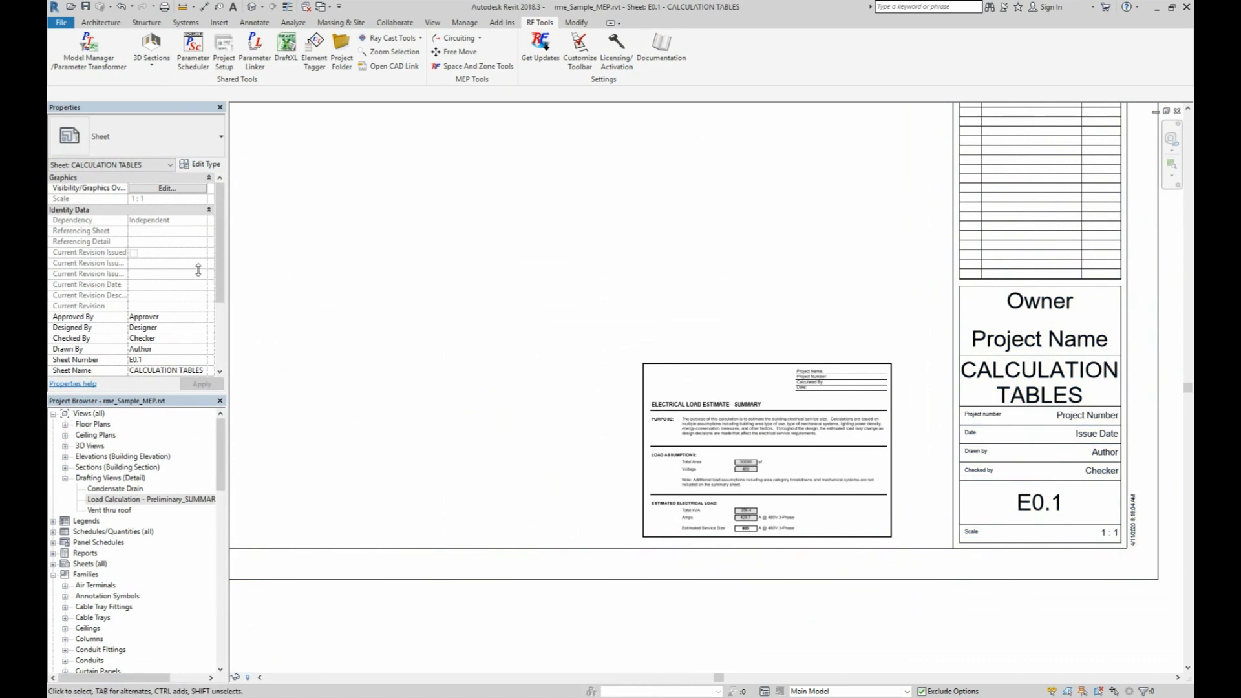
pyautogui.moveTo(89, 48)
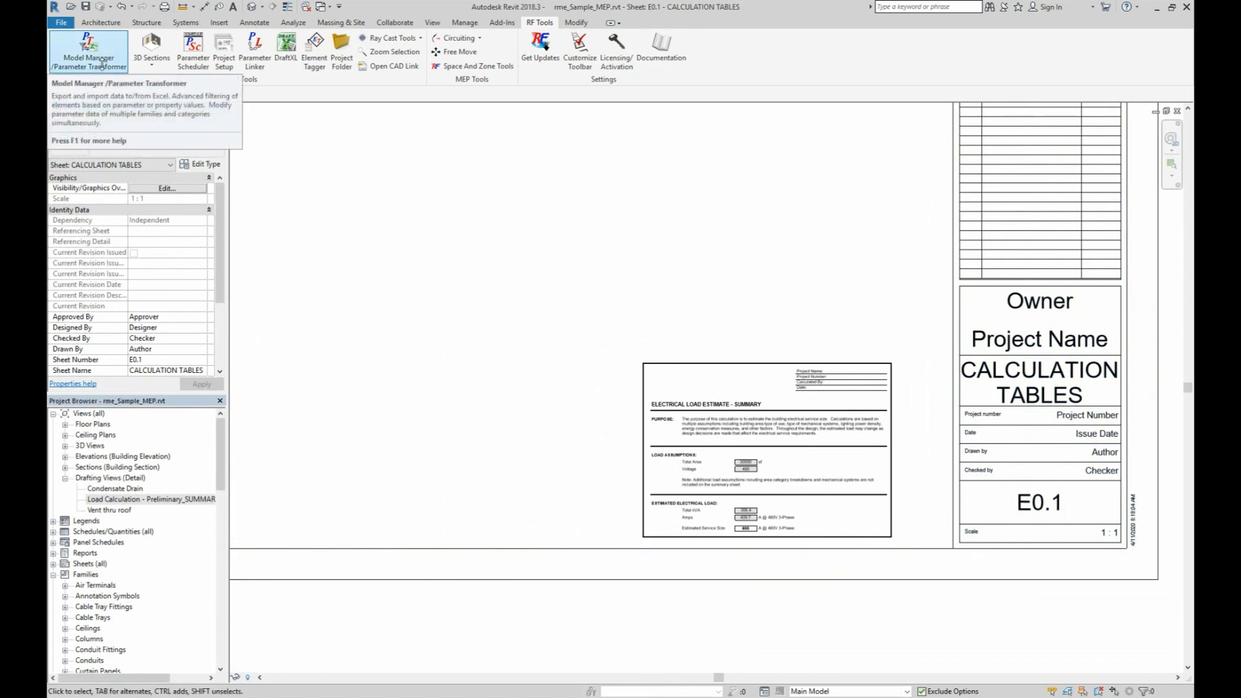
pyautogui.moveTo(89, 52)
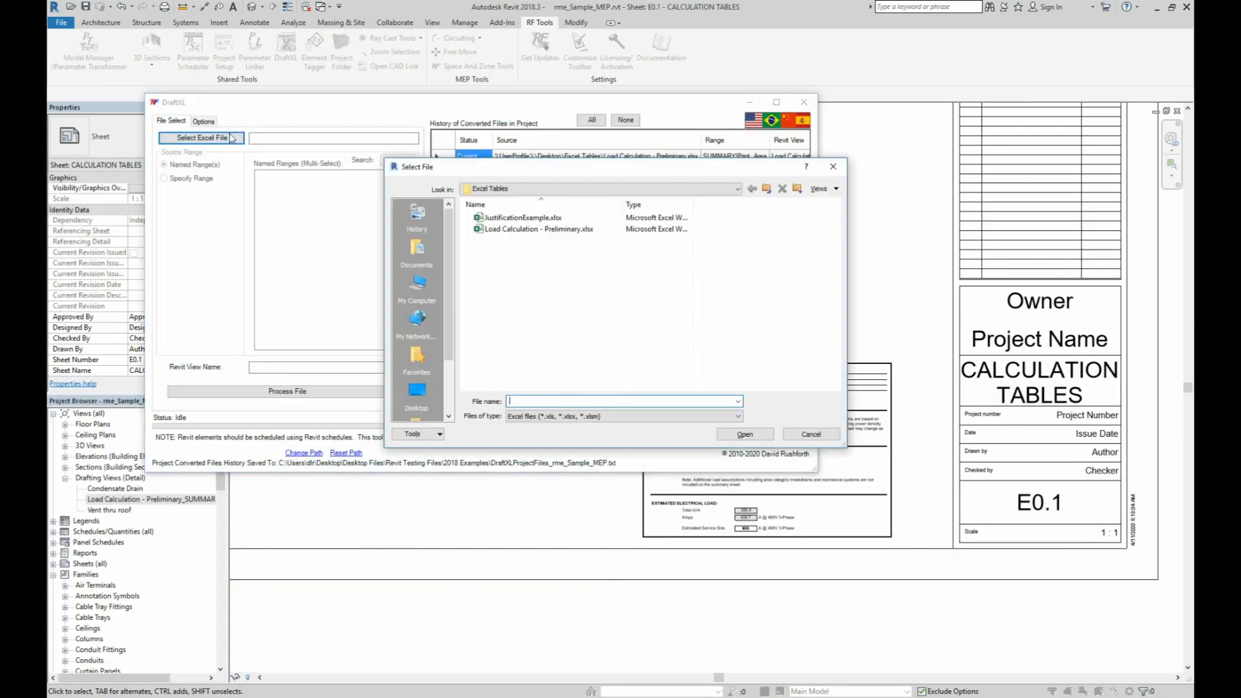
# Process SUMMARY!Print_Area of Load Calculation - Preliminary.xlsx into a new drafting view.
pyautogui.click(541, 229)
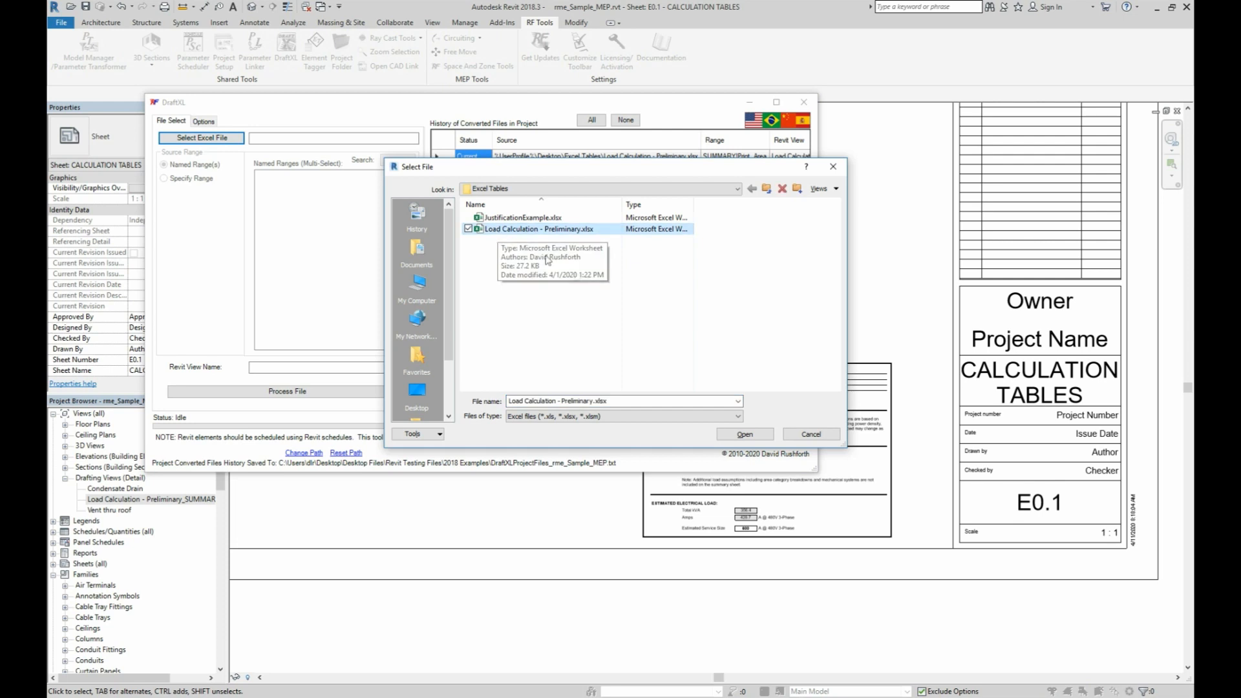
pyautogui.click(744, 434)
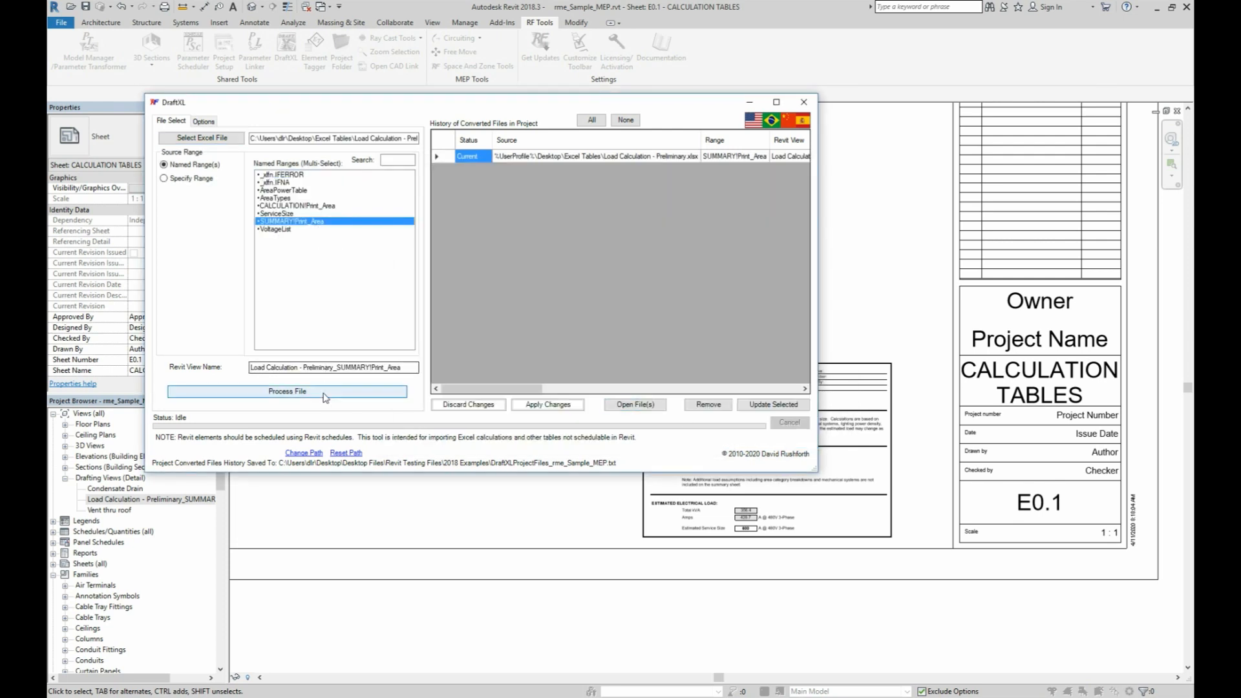
pyautogui.click(287, 390)
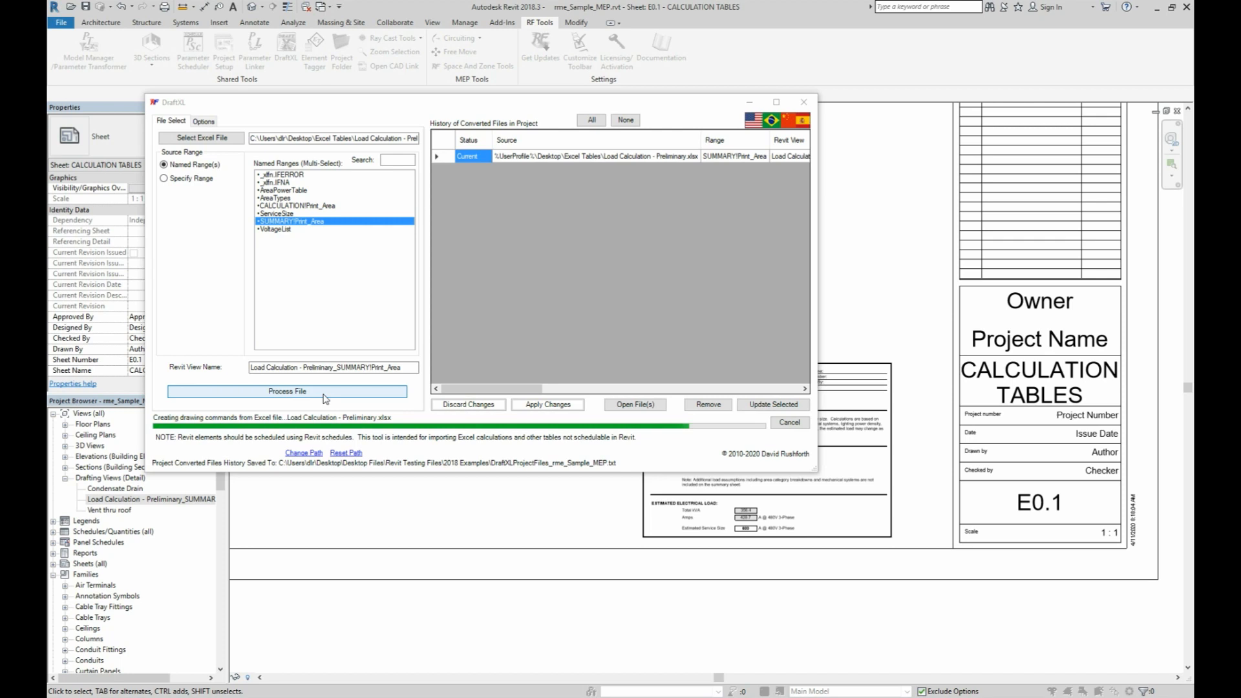
pyautogui.click(287, 391)
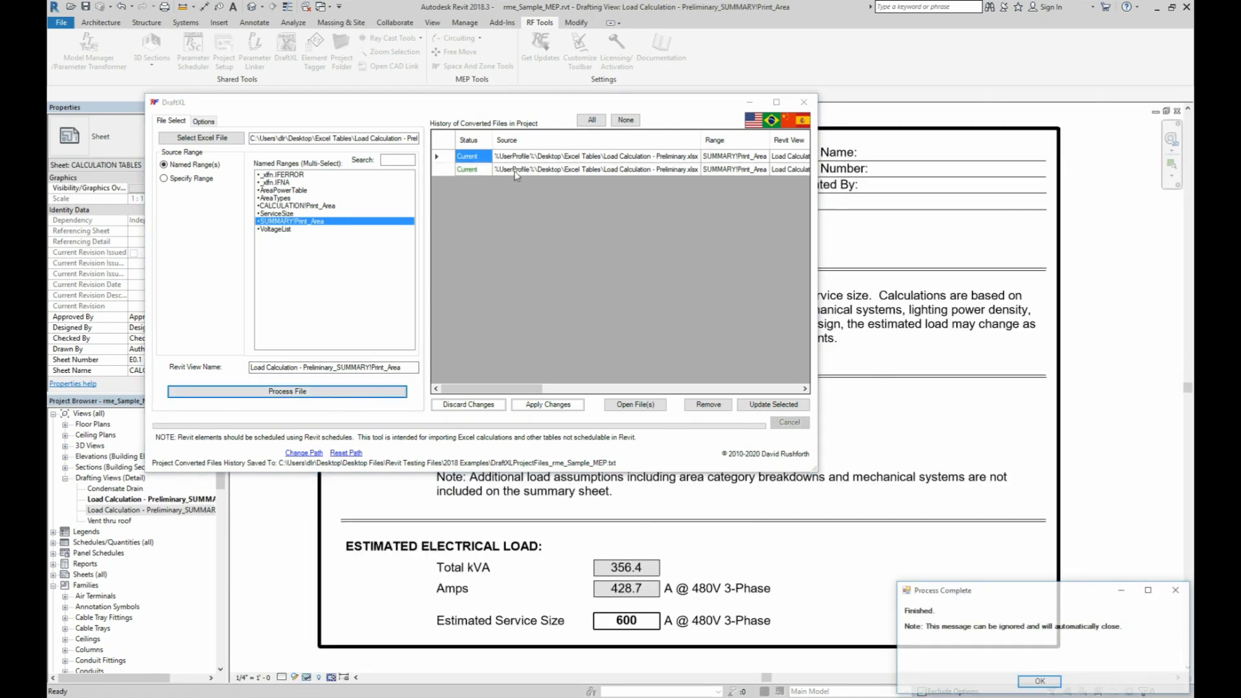
# Dismiss the Process Complete message and close DraftXL, leaving the summary view open.
pyautogui.click(803, 101)
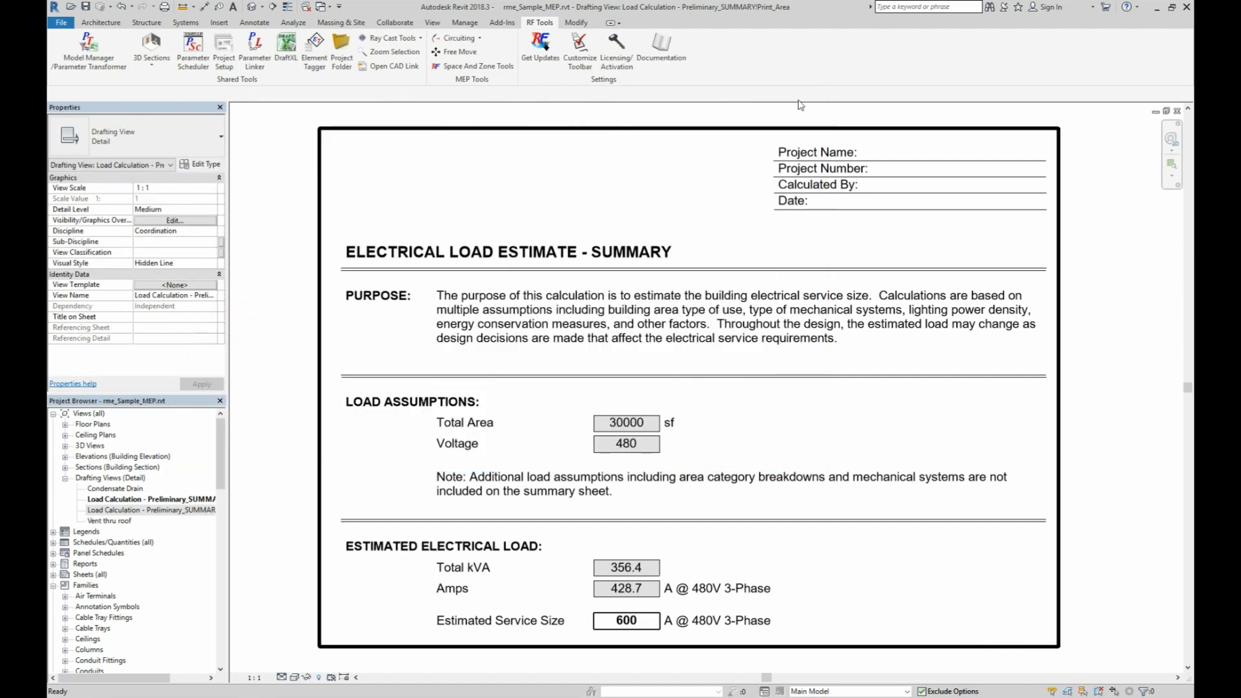
pyautogui.click(507, 252)
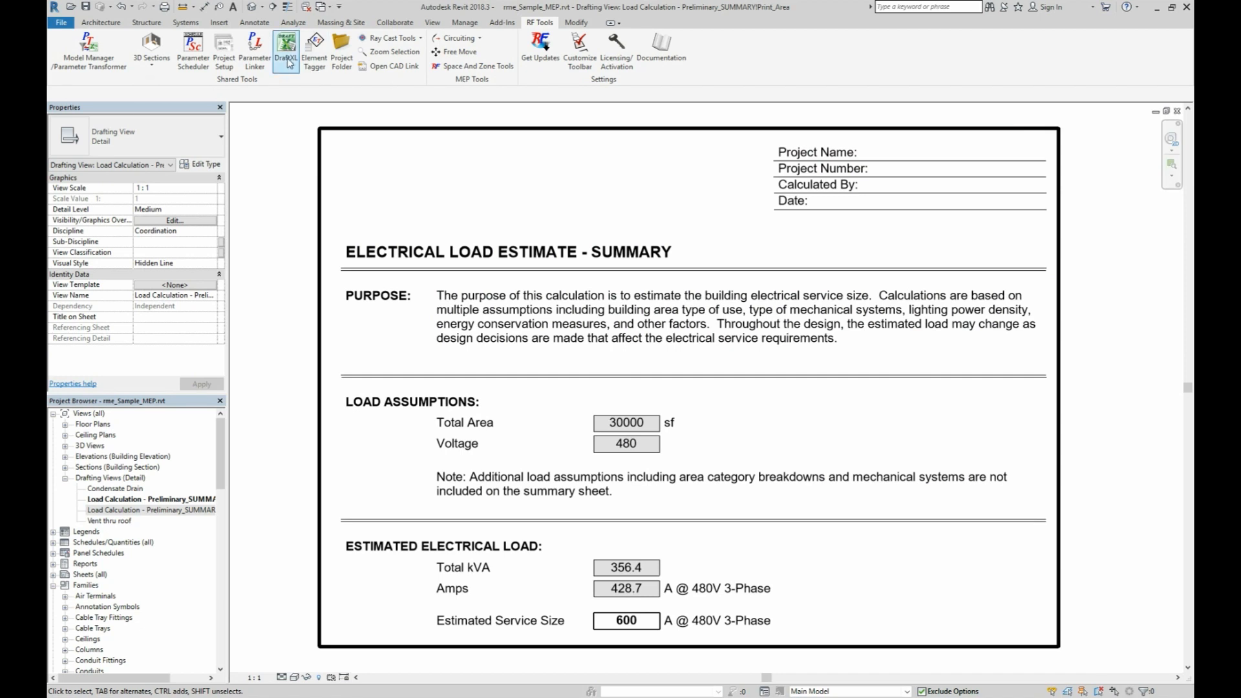
# Process the ColoredCells named range of JustificationExample.xlsx into a new drafting view.
pyautogui.click(285, 46)
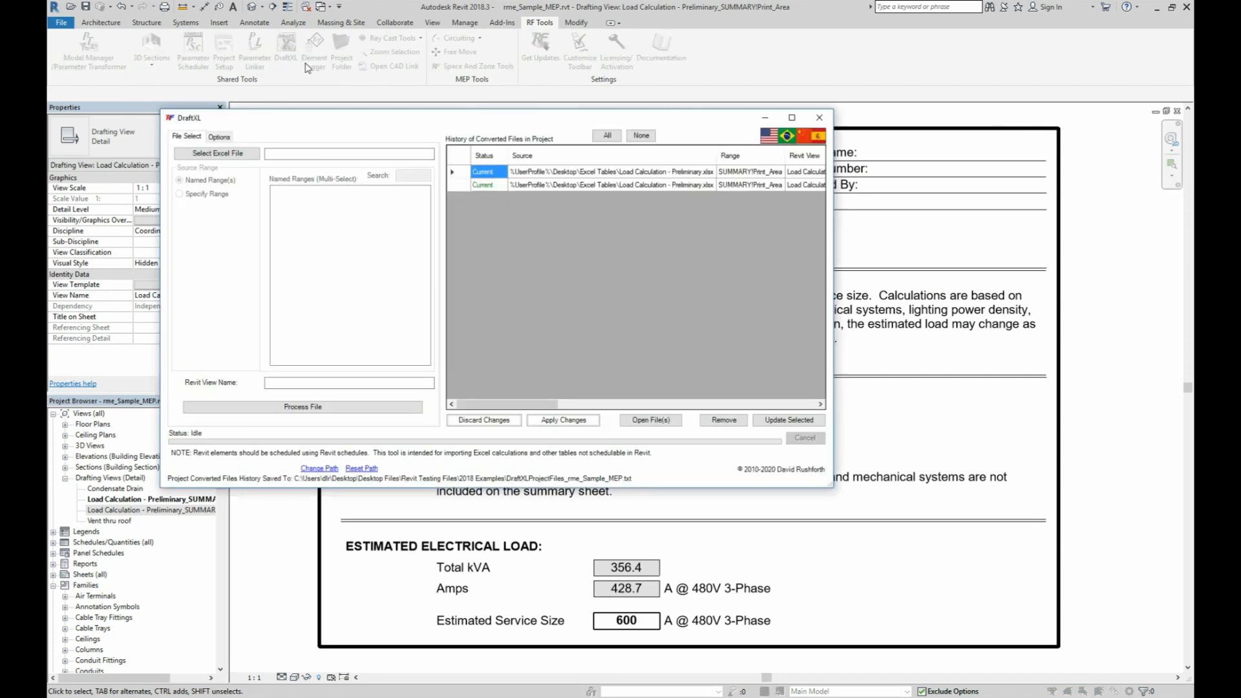
pyautogui.click(216, 153)
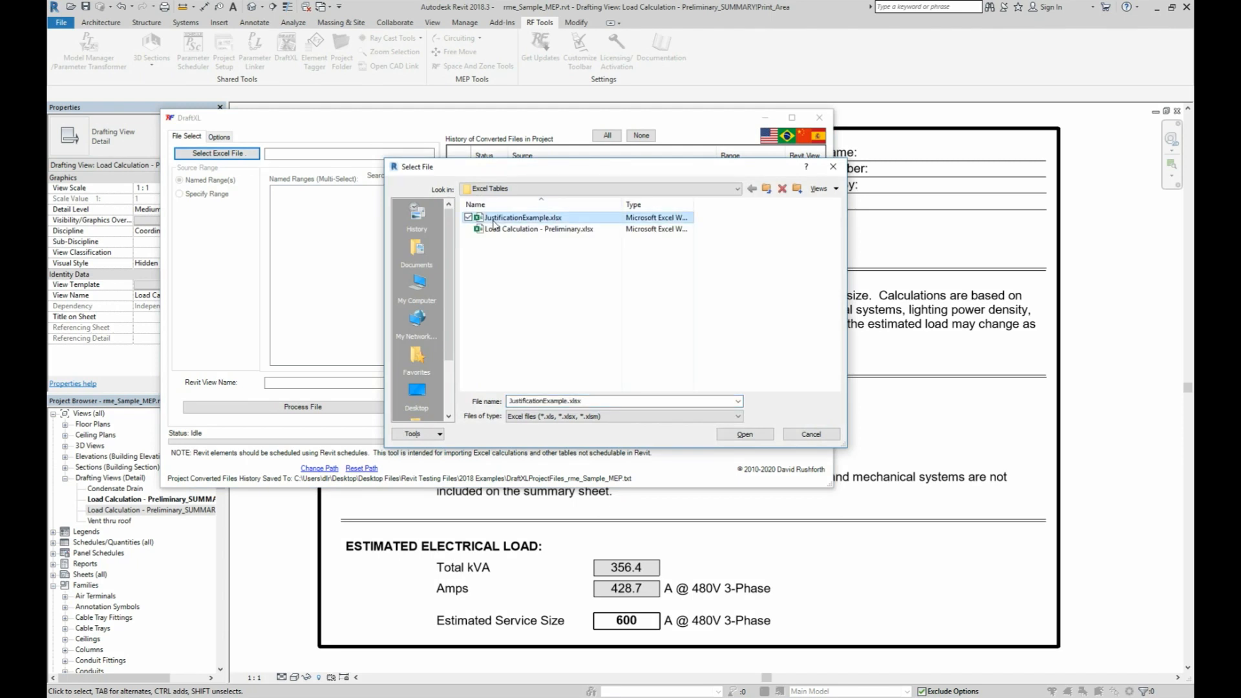
pyautogui.click(744, 434)
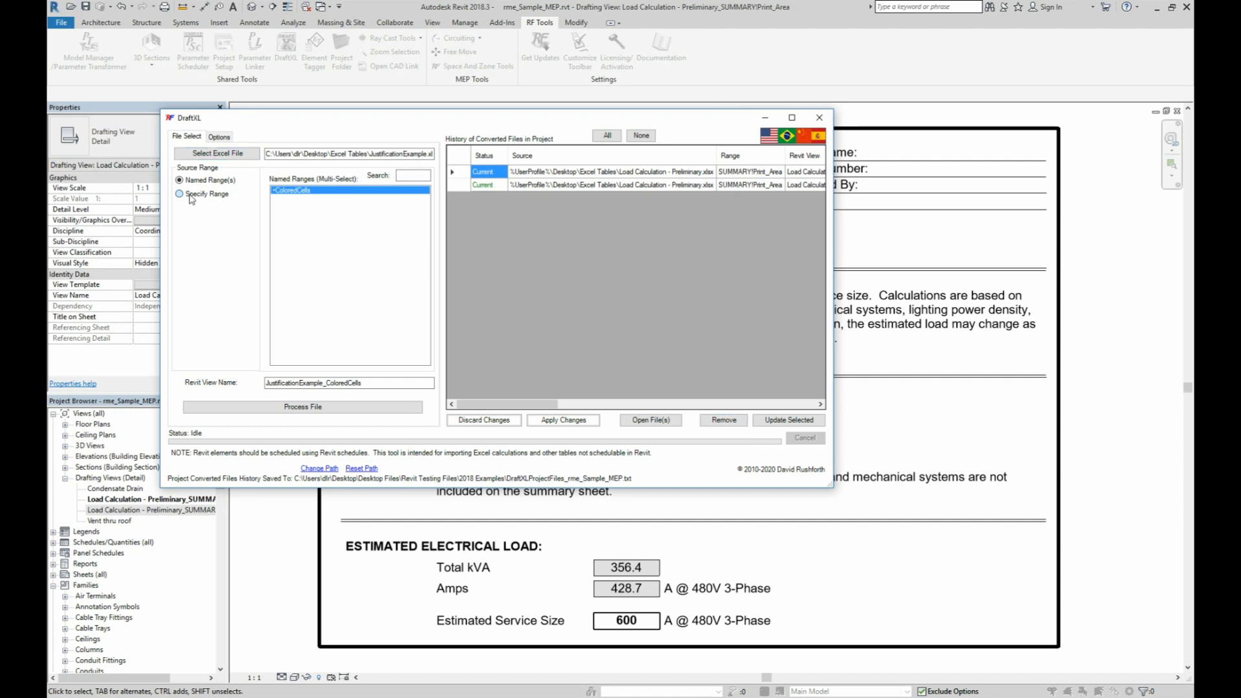
pyautogui.click(179, 194)
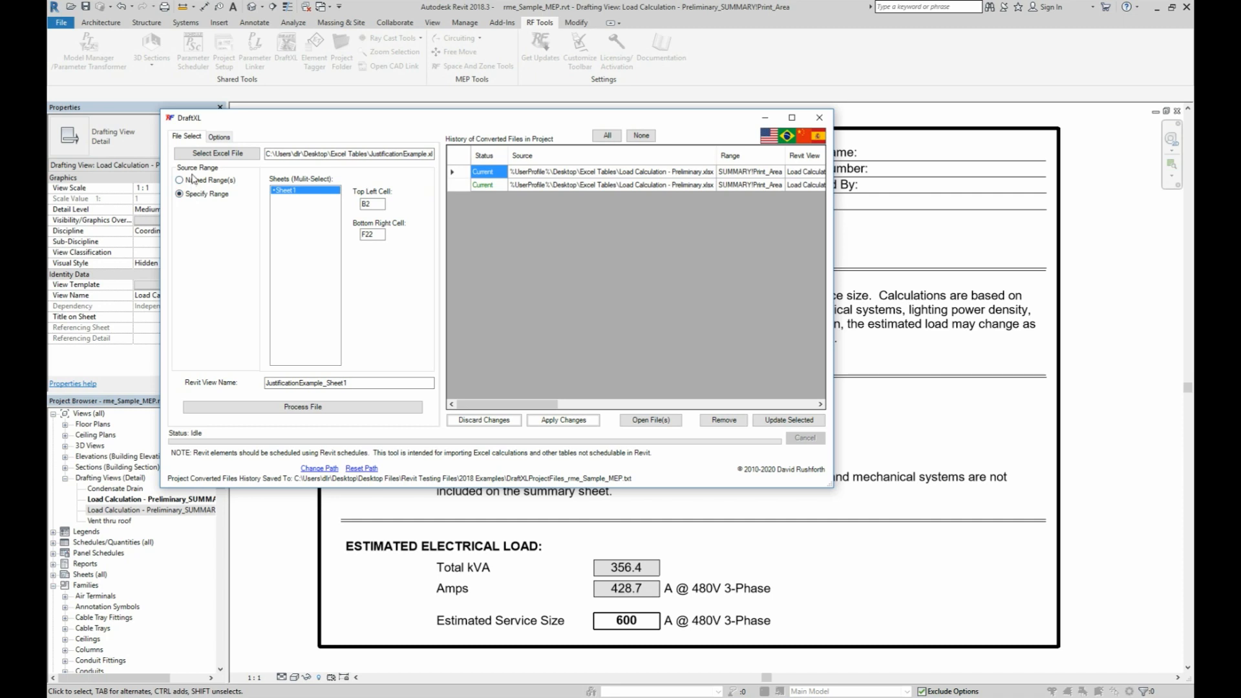
pyautogui.click(180, 180)
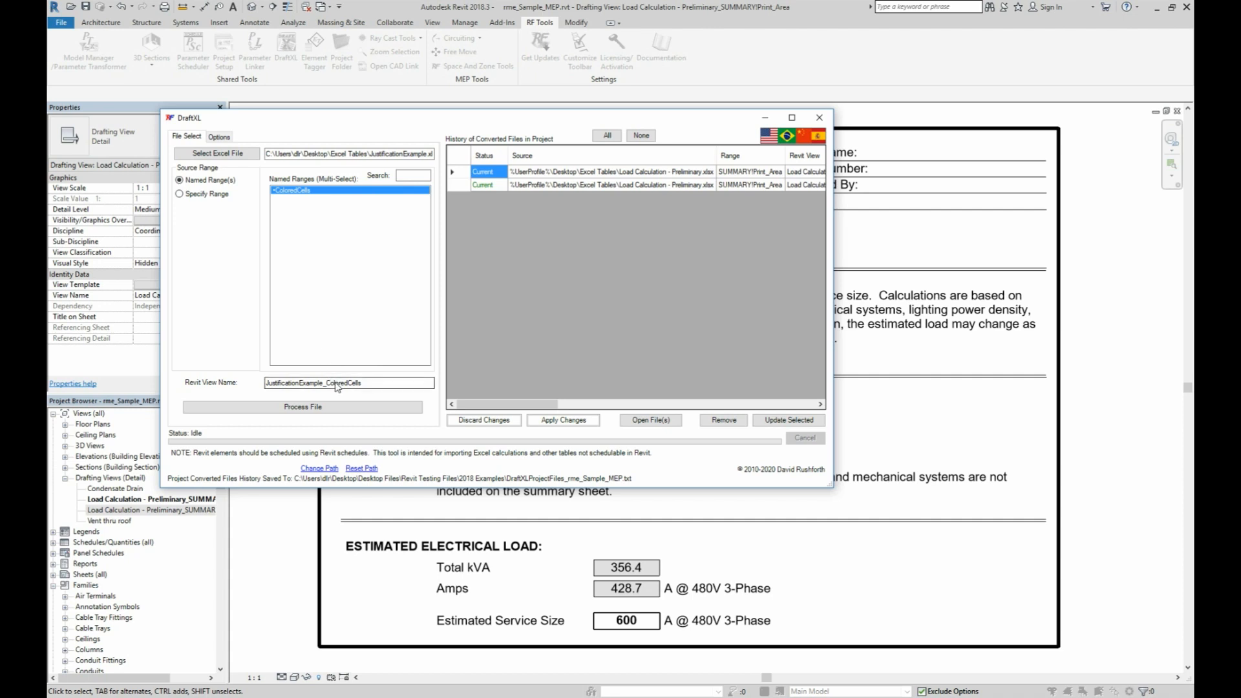
pyautogui.click(302, 407)
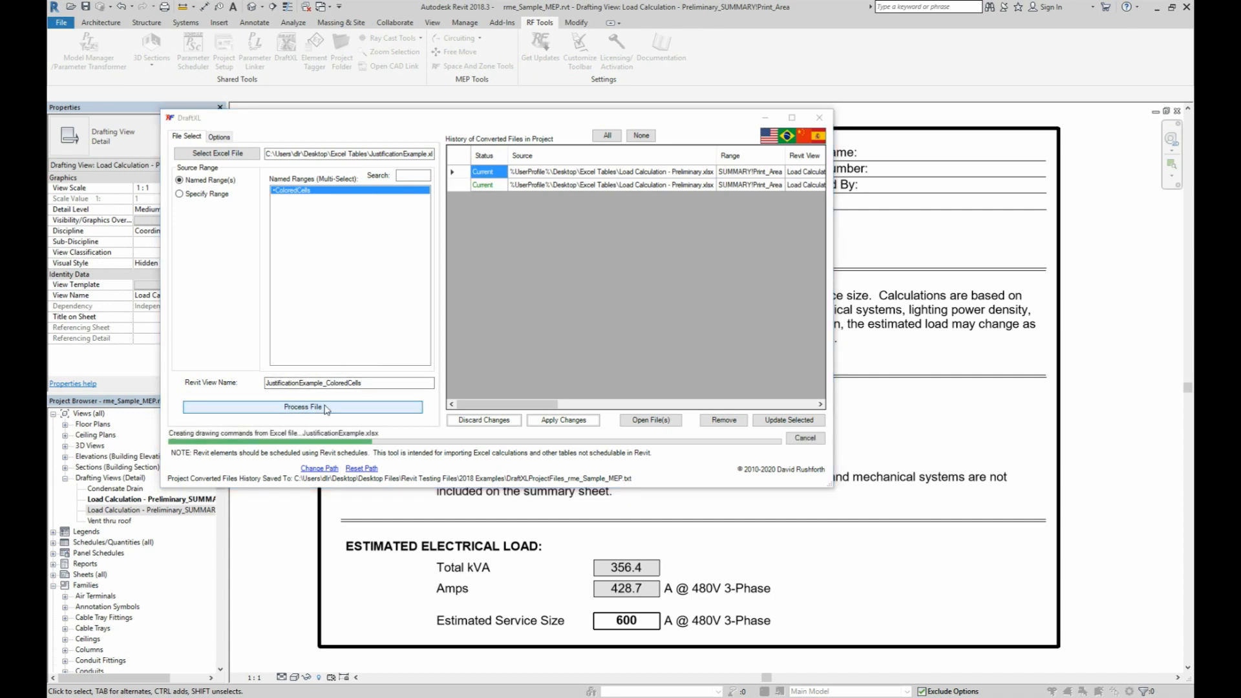
pyautogui.click(303, 406)
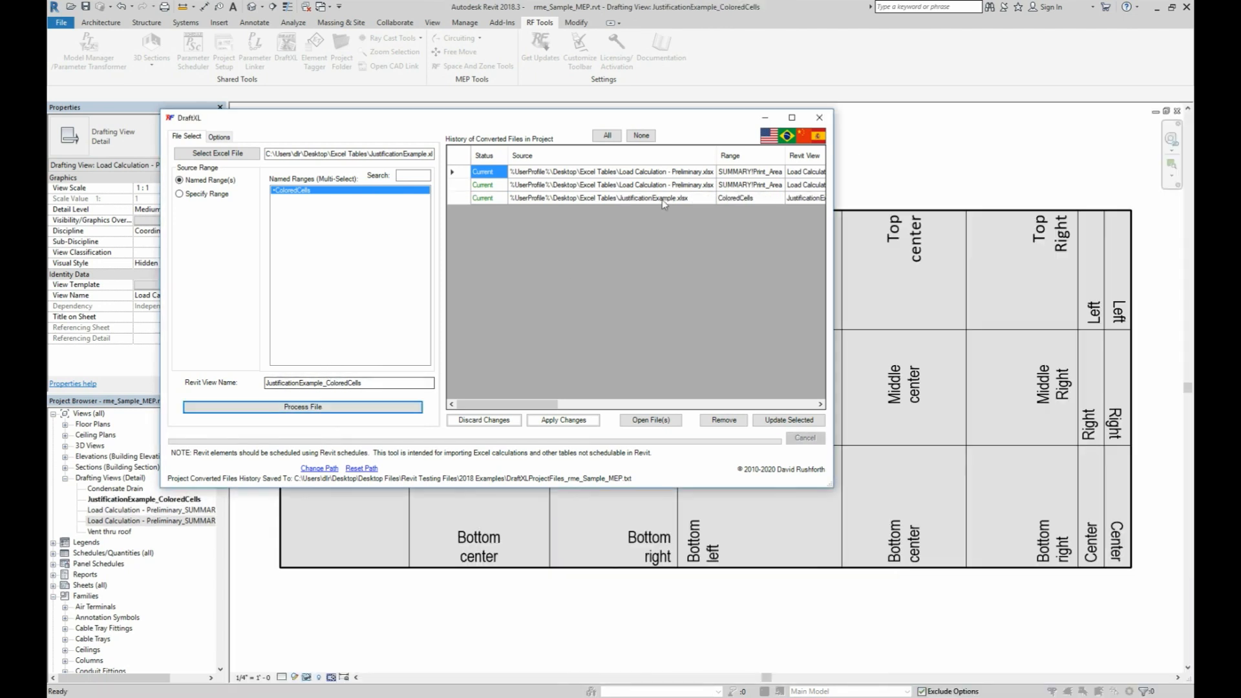
# Name cells A1:C3 of JustificationExample via the Name Box, then close Excel.
pyautogui.click(303, 406)
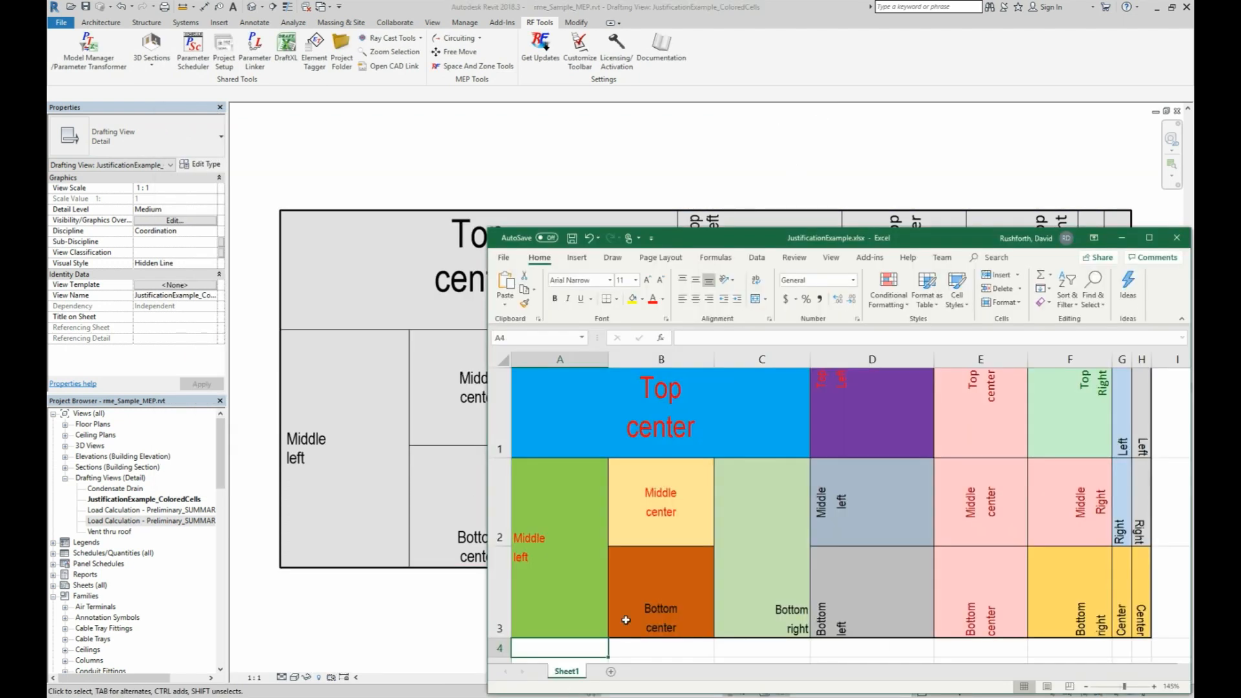
pyautogui.moveTo(997, 434)
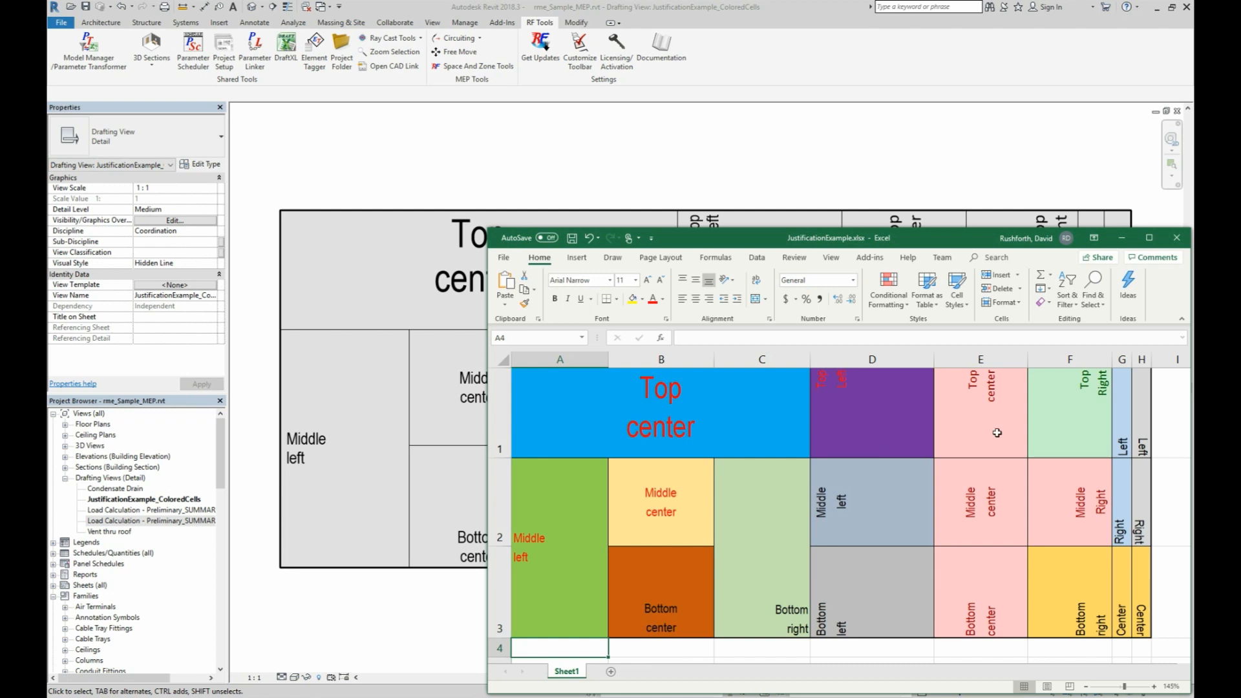
pyautogui.moveTo(369, 484)
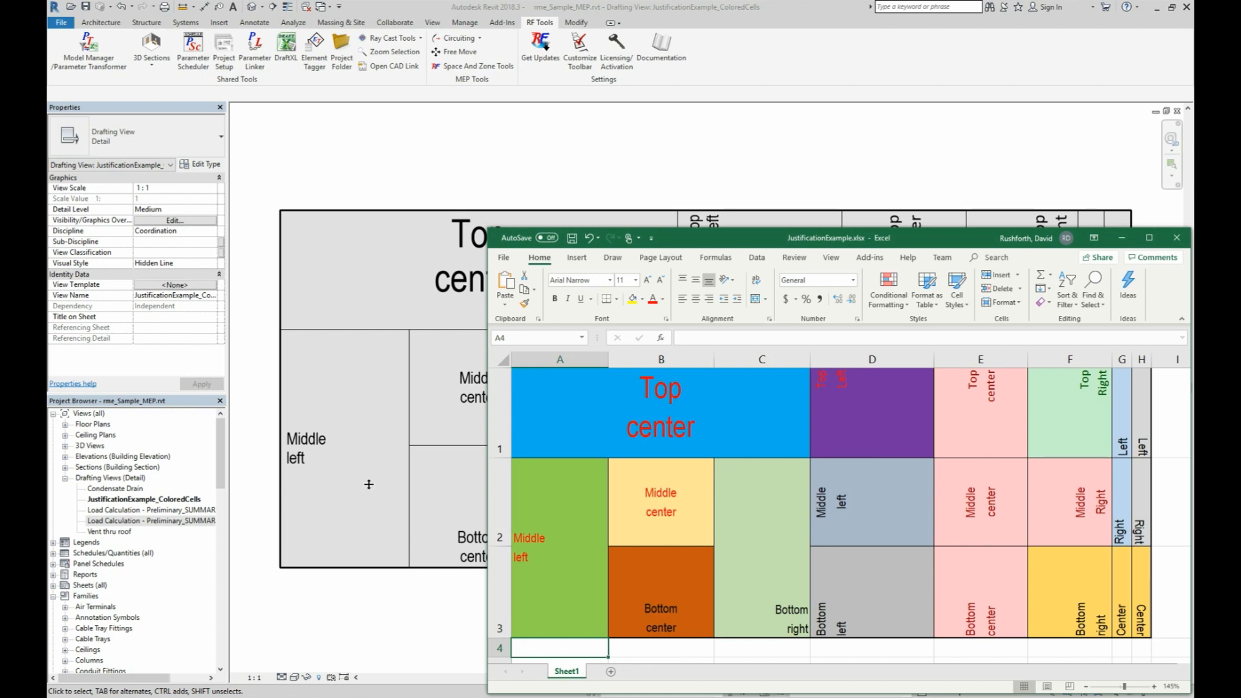
pyautogui.moveTo(582, 459)
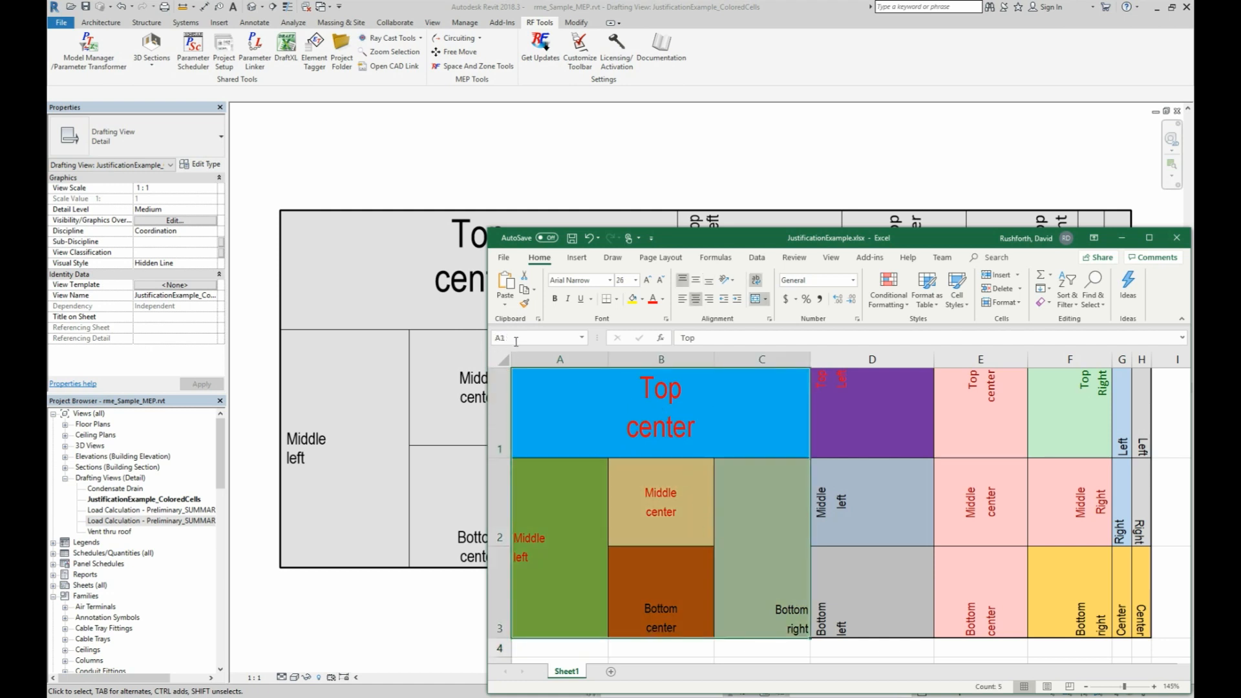
pyautogui.write('MyNewRan')
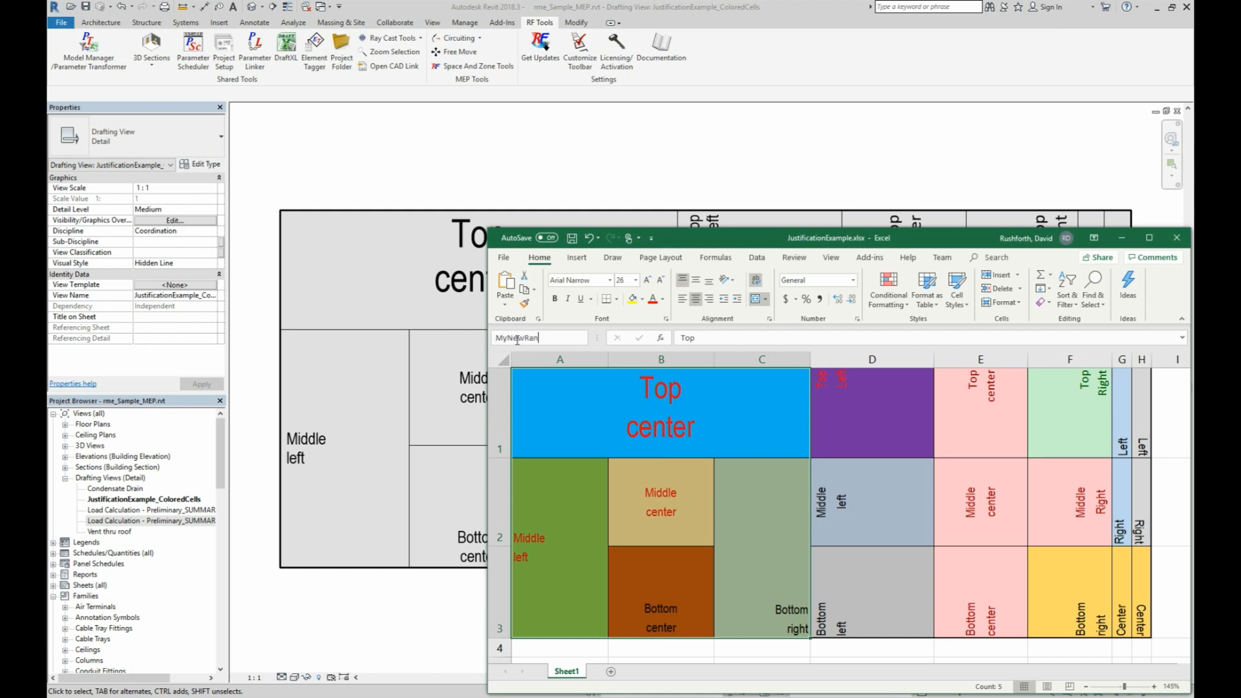
pyautogui.write('ge')
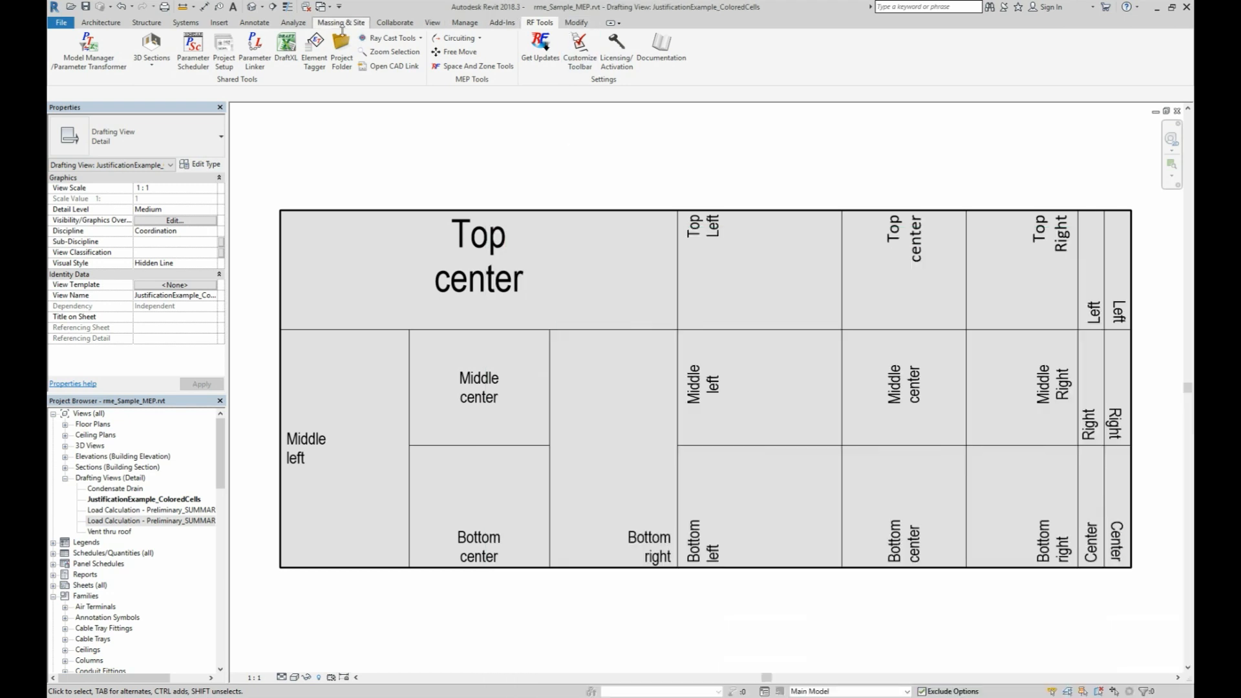
# Update the Not Current JustificationExample history entry so all conversions show Current.
pyautogui.click(287, 46)
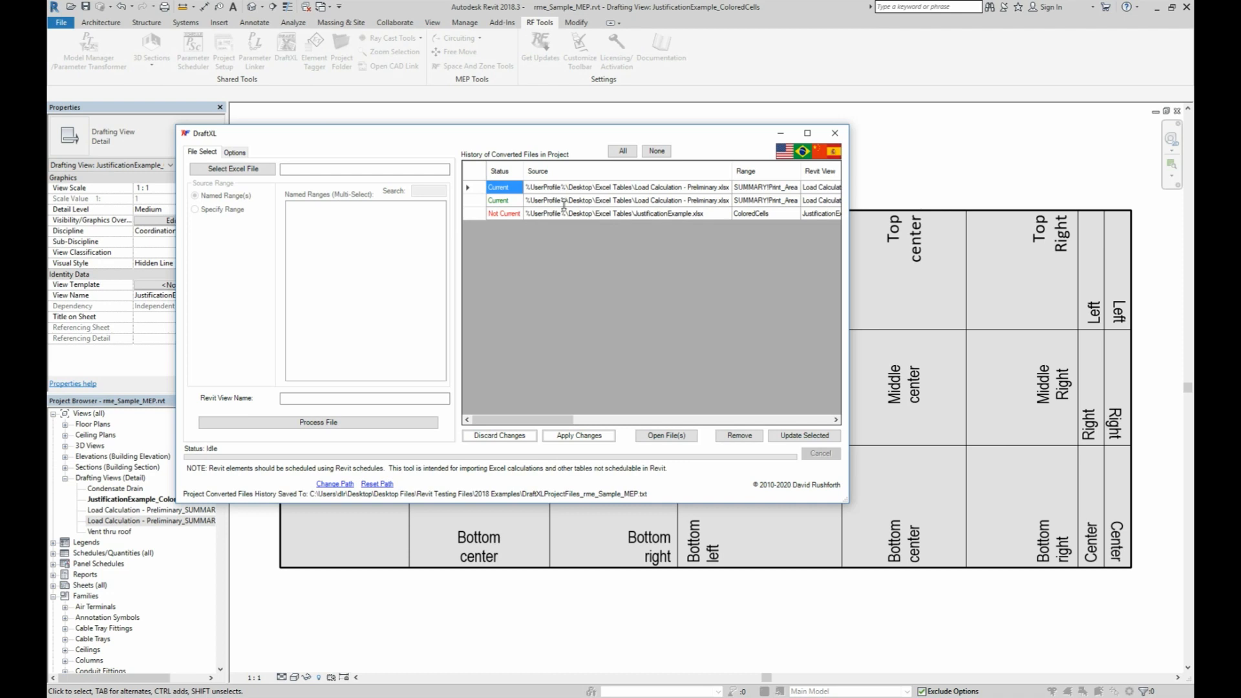
pyautogui.click(618, 214)
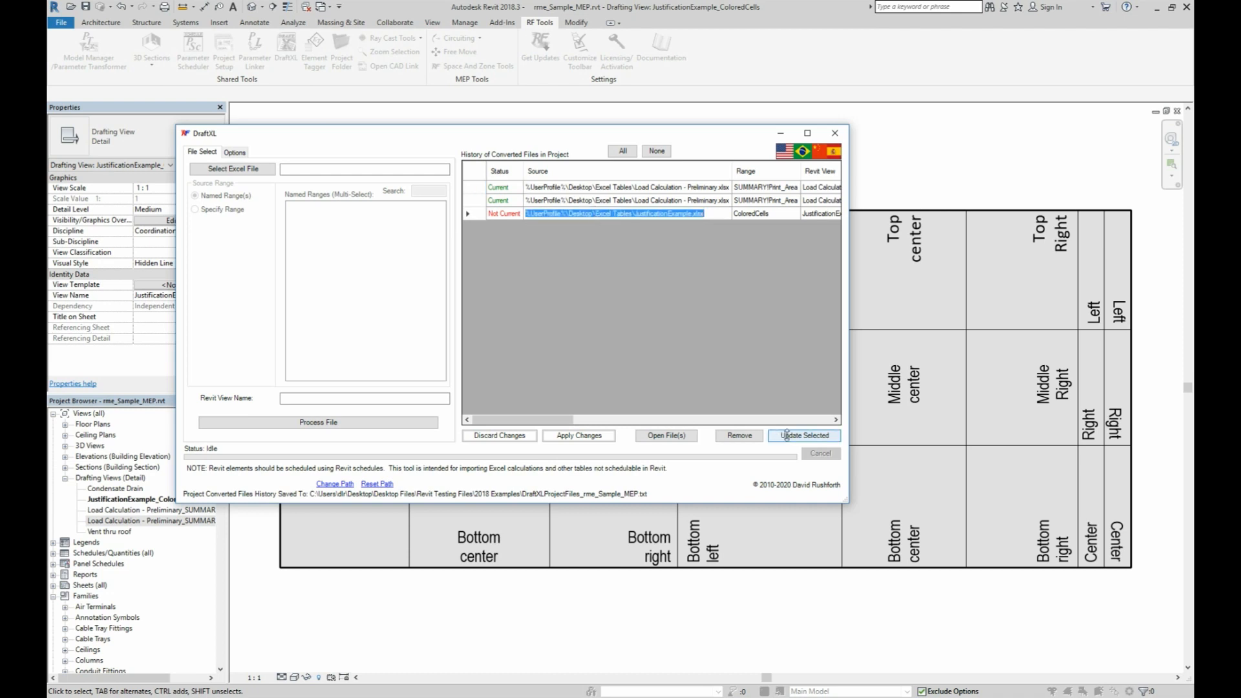
pyautogui.click(803, 436)
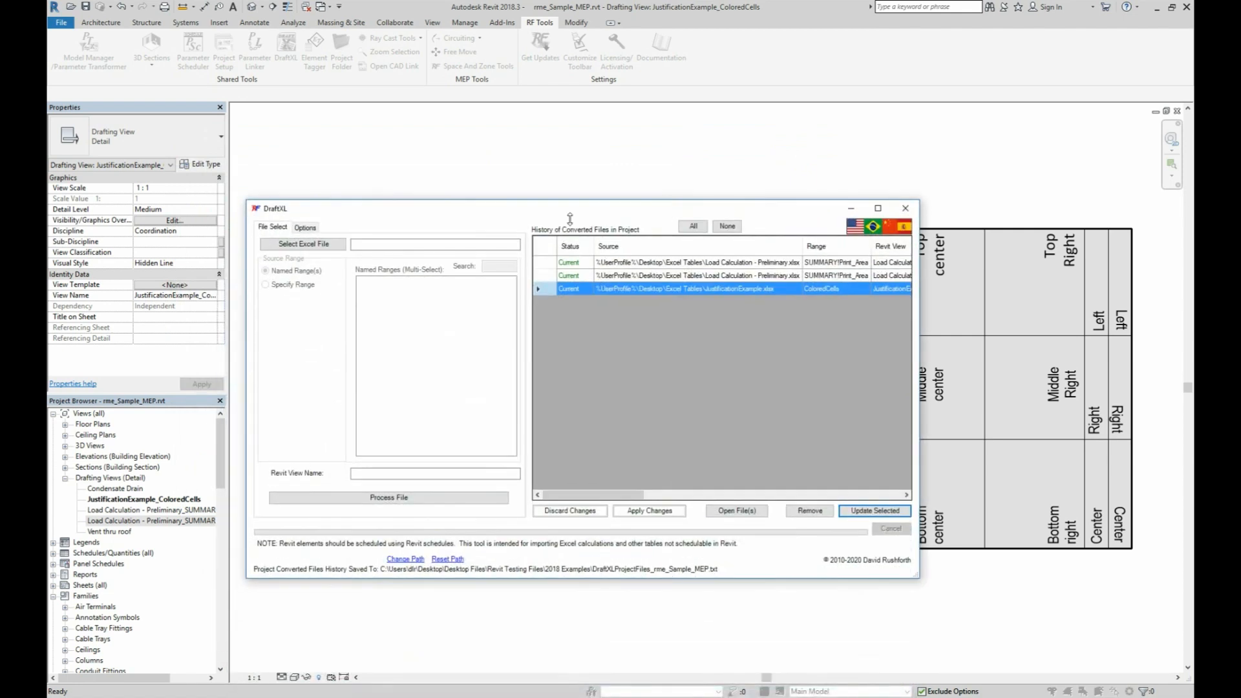
# Show DraftXL's Options settings for font mapping, scale factors and line styles.
pyautogui.click(305, 228)
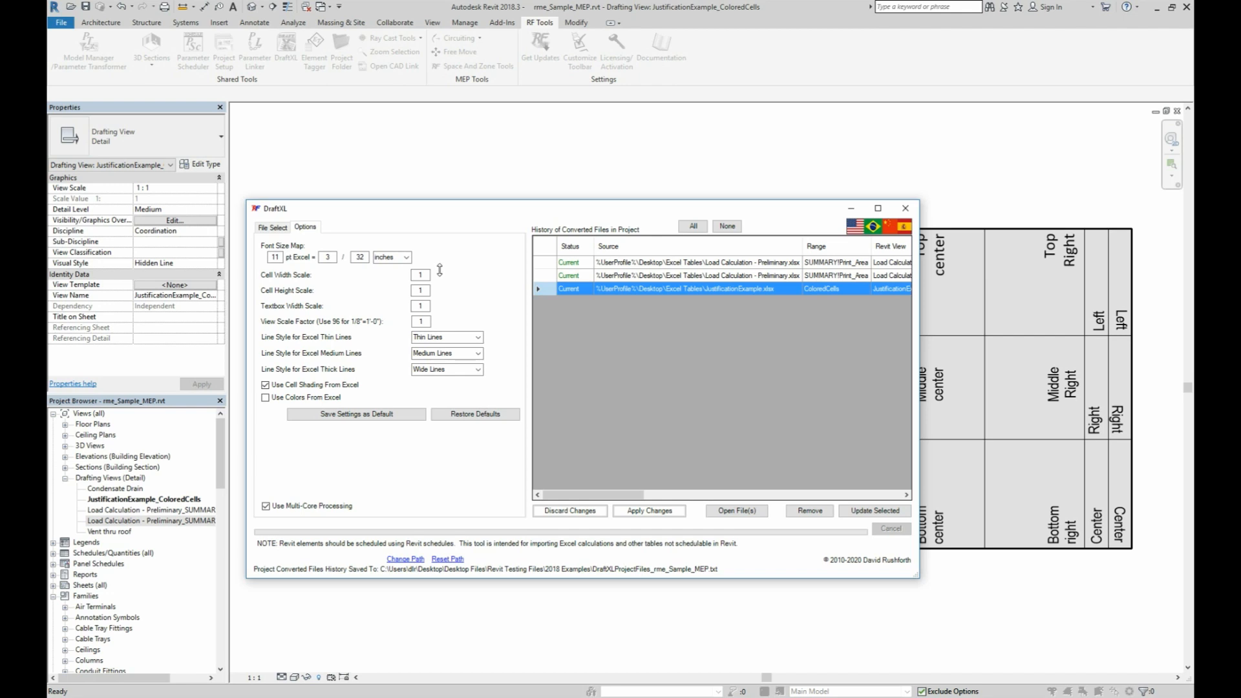
pyautogui.moveTo(449, 316)
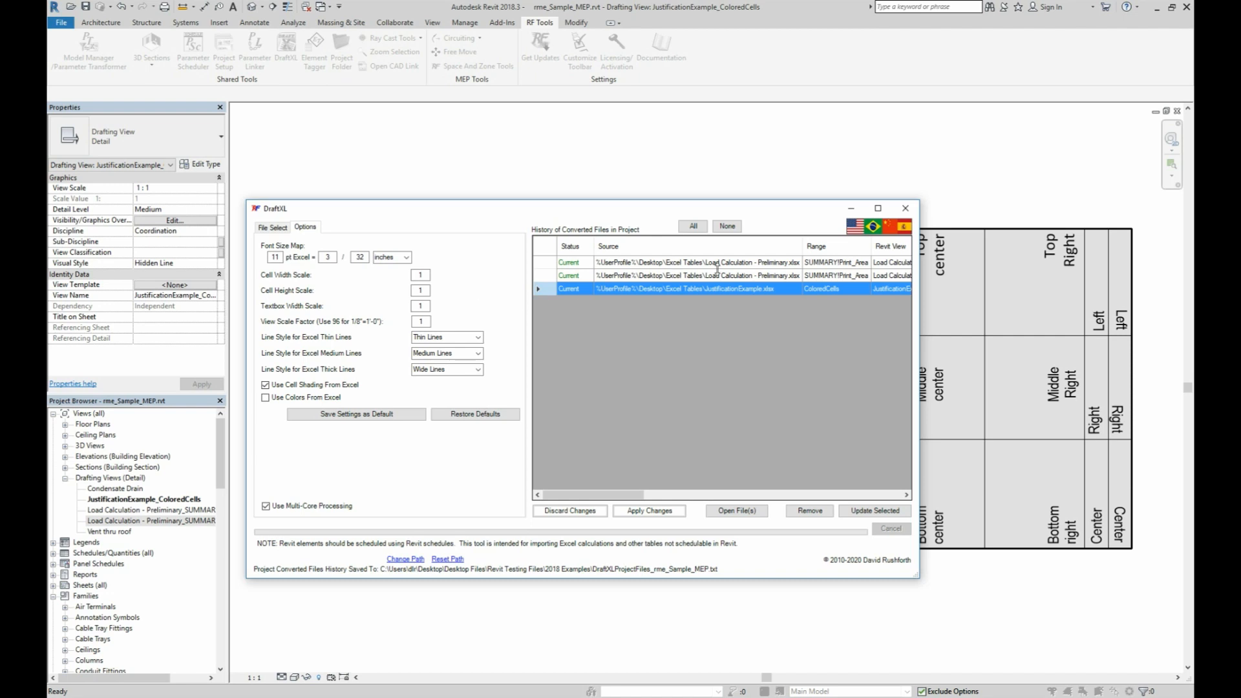
# Update the Load Calculation - Preliminary SUMMARY history entry to re-draft its view.
pyautogui.click(716, 276)
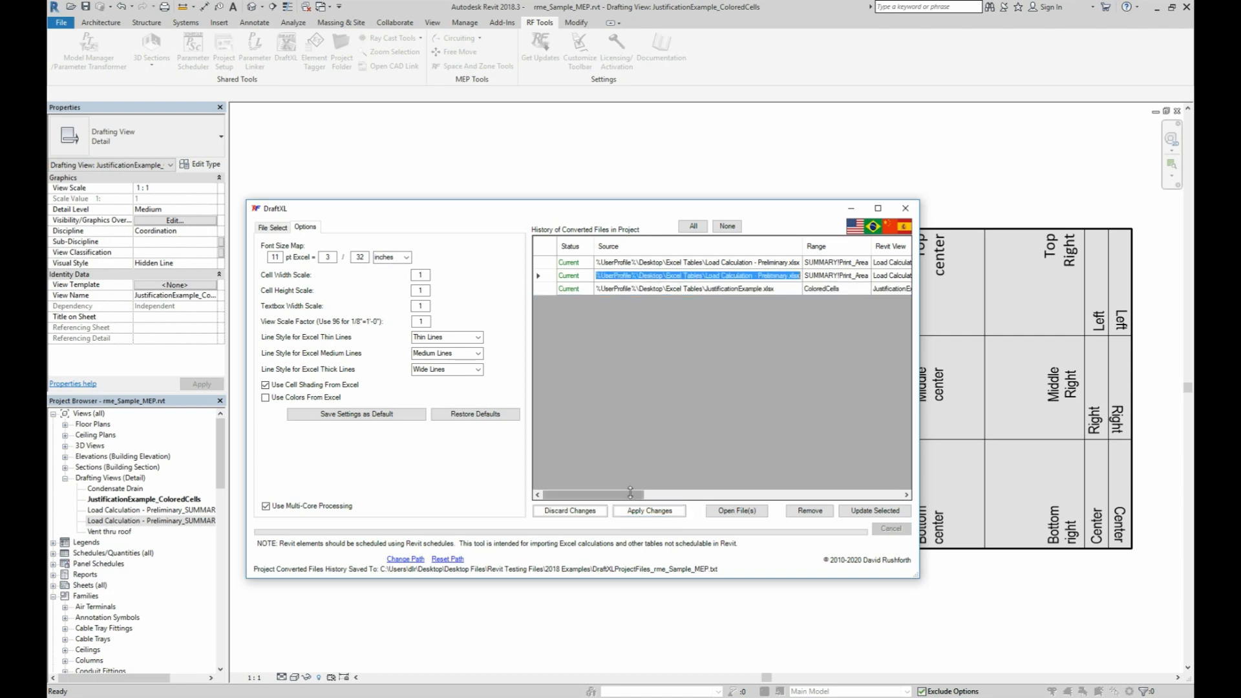
pyautogui.hscroll(3)
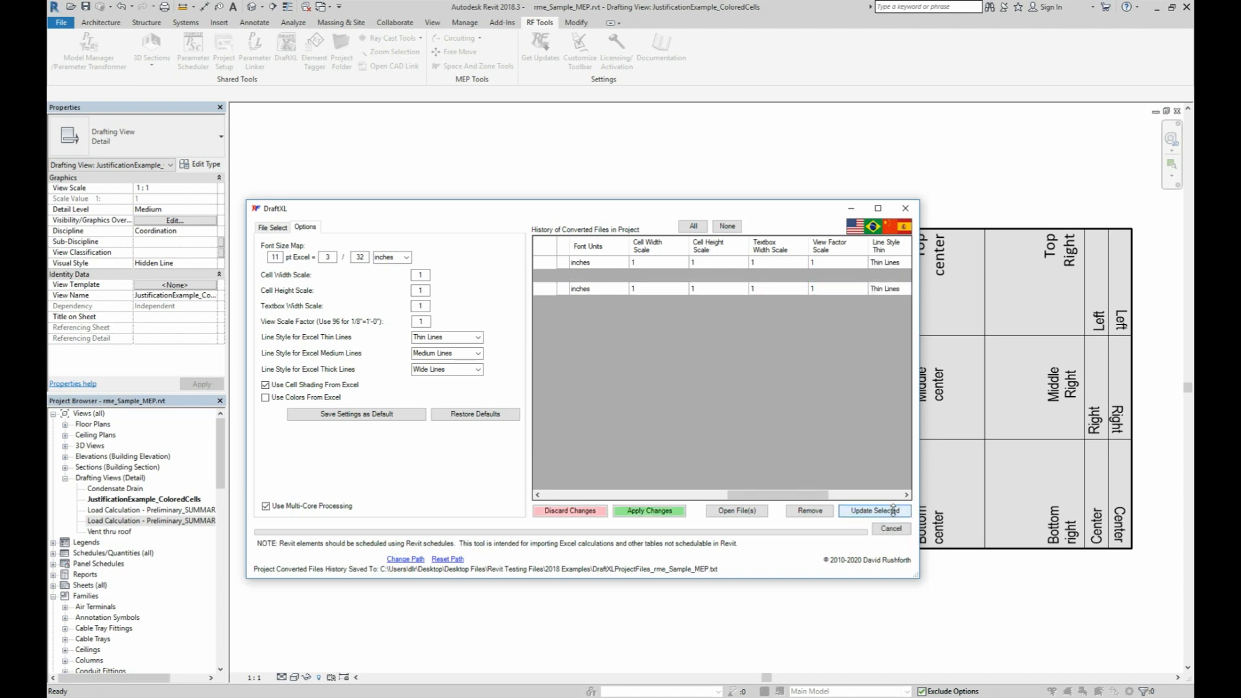
pyautogui.click(874, 511)
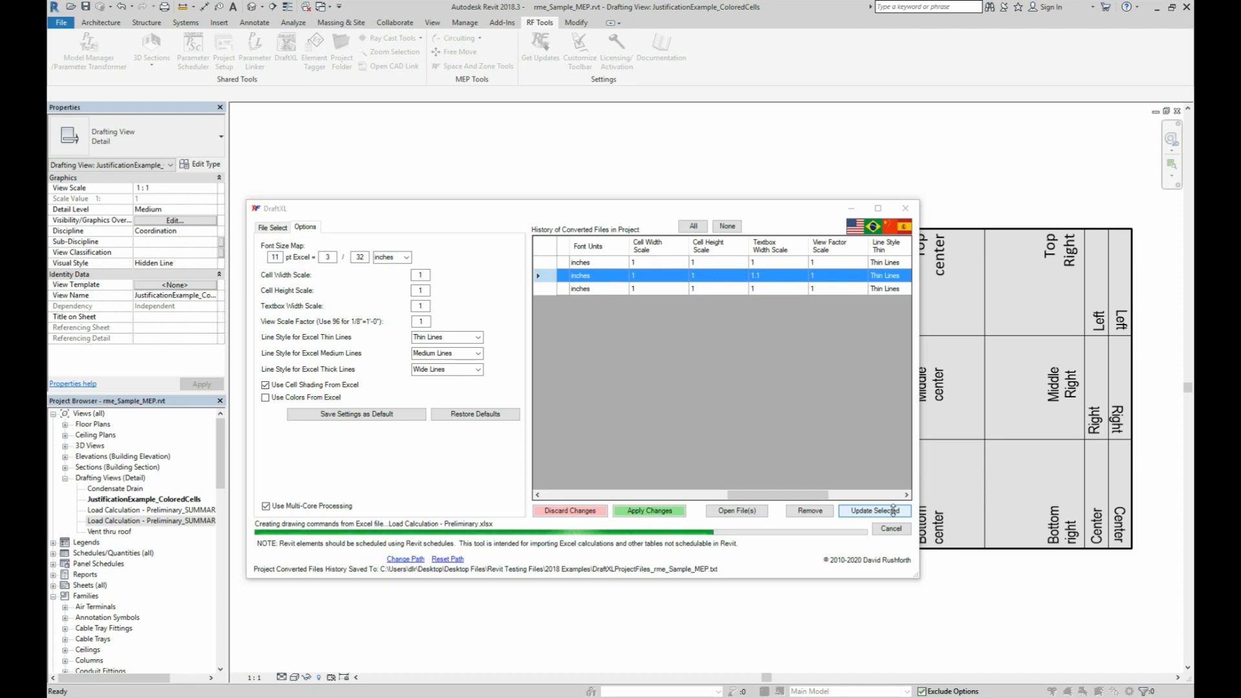
pyautogui.click(874, 509)
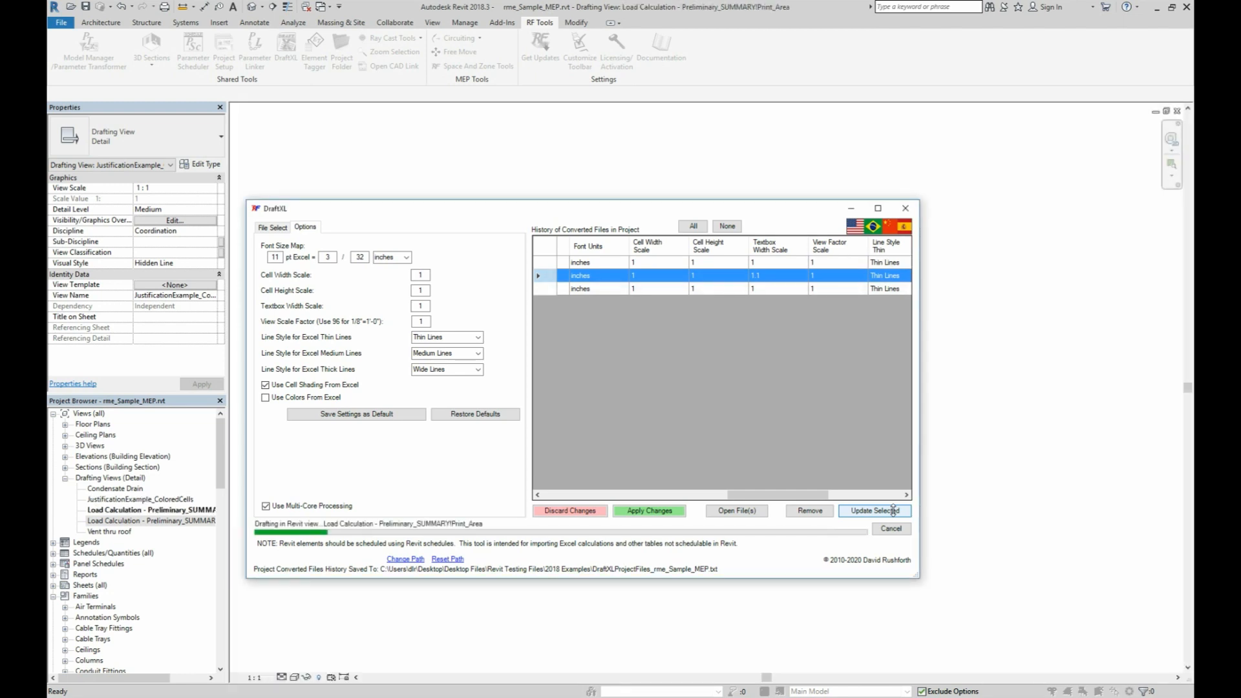
pyautogui.click(876, 511)
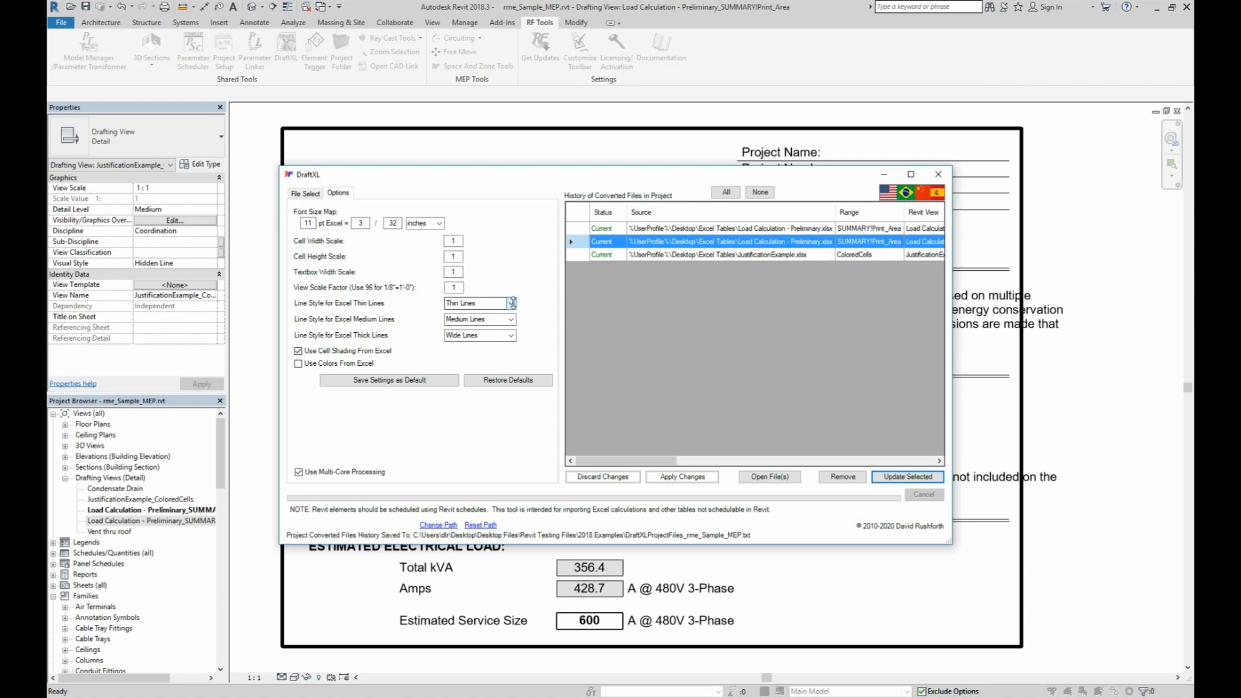
pyautogui.click(512, 302)
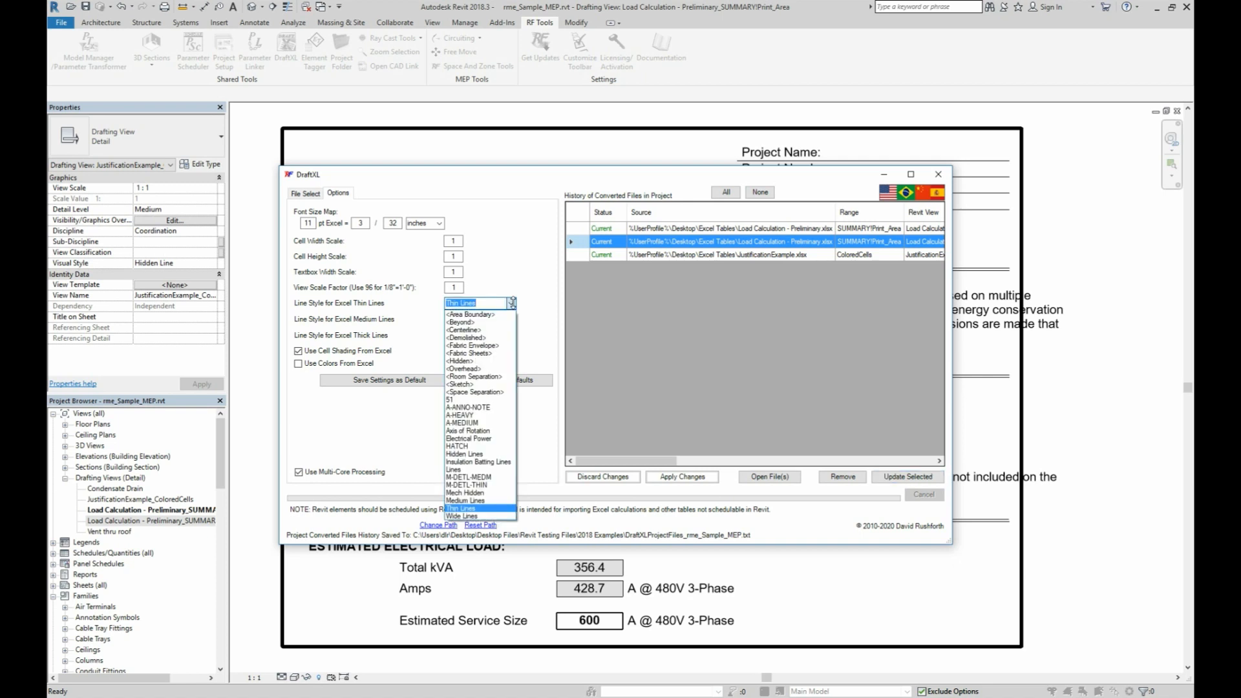
pyautogui.click(475, 506)
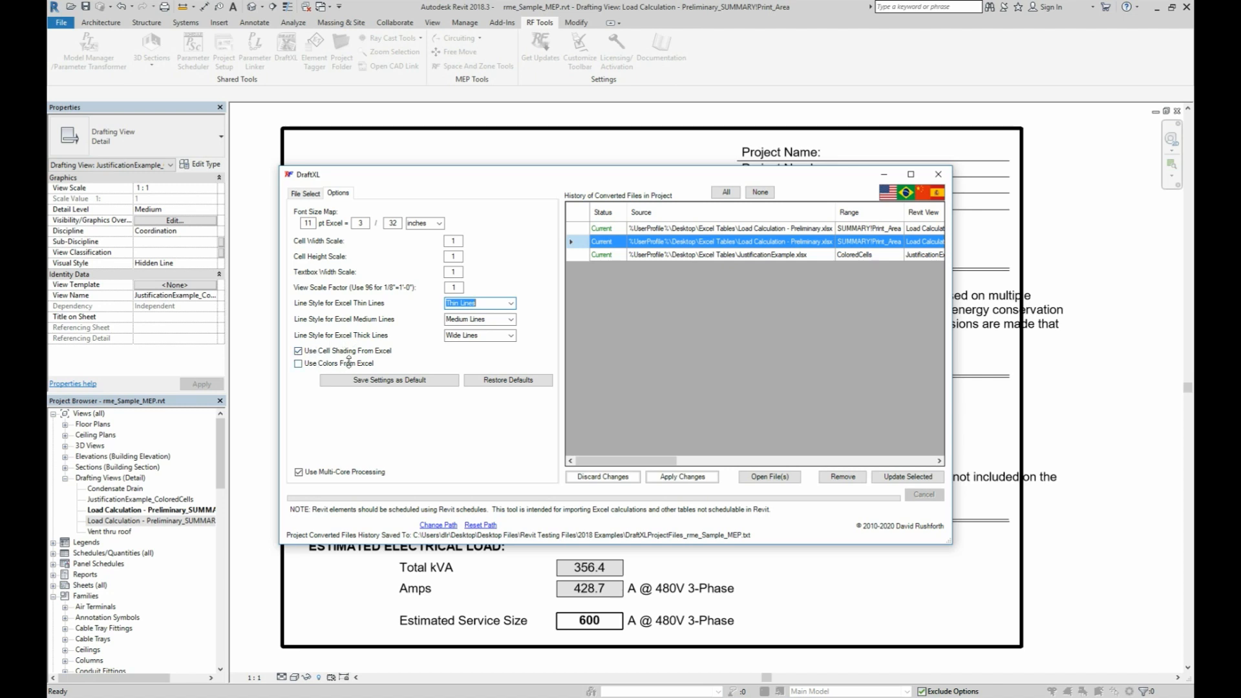
pyautogui.click(752, 255)
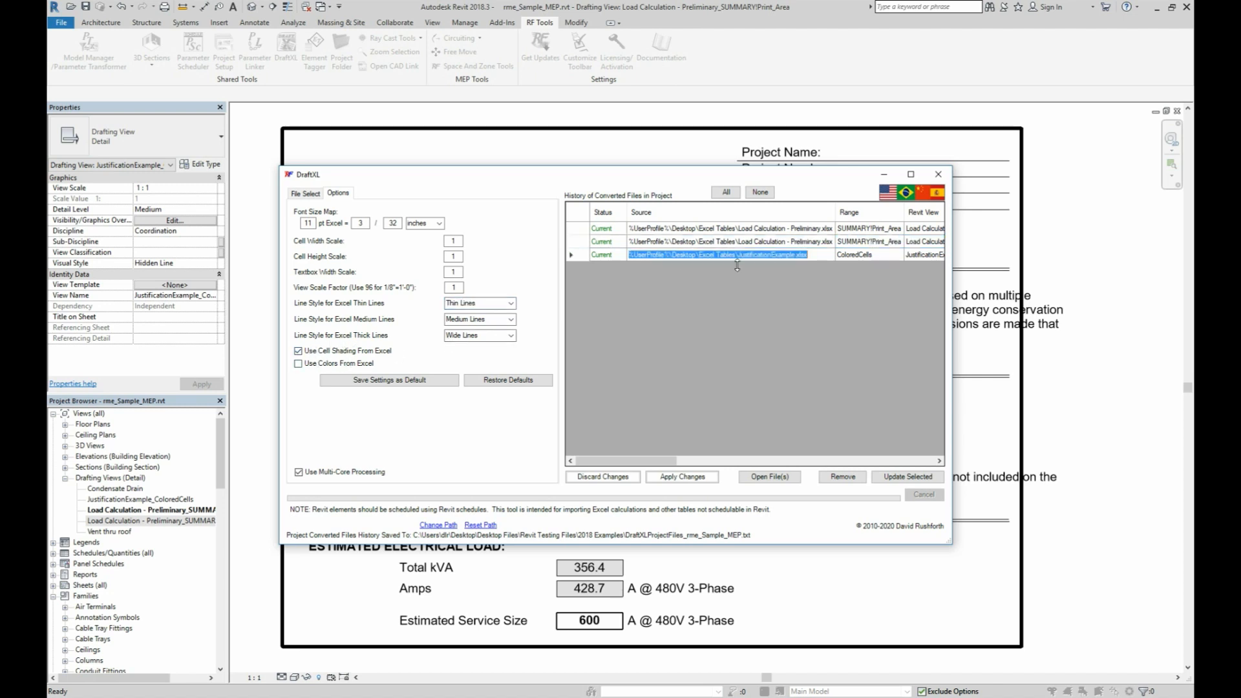
# Set Use Colors to True for JustificationExample and update its ColoredCells view.
pyautogui.hscroll(3)
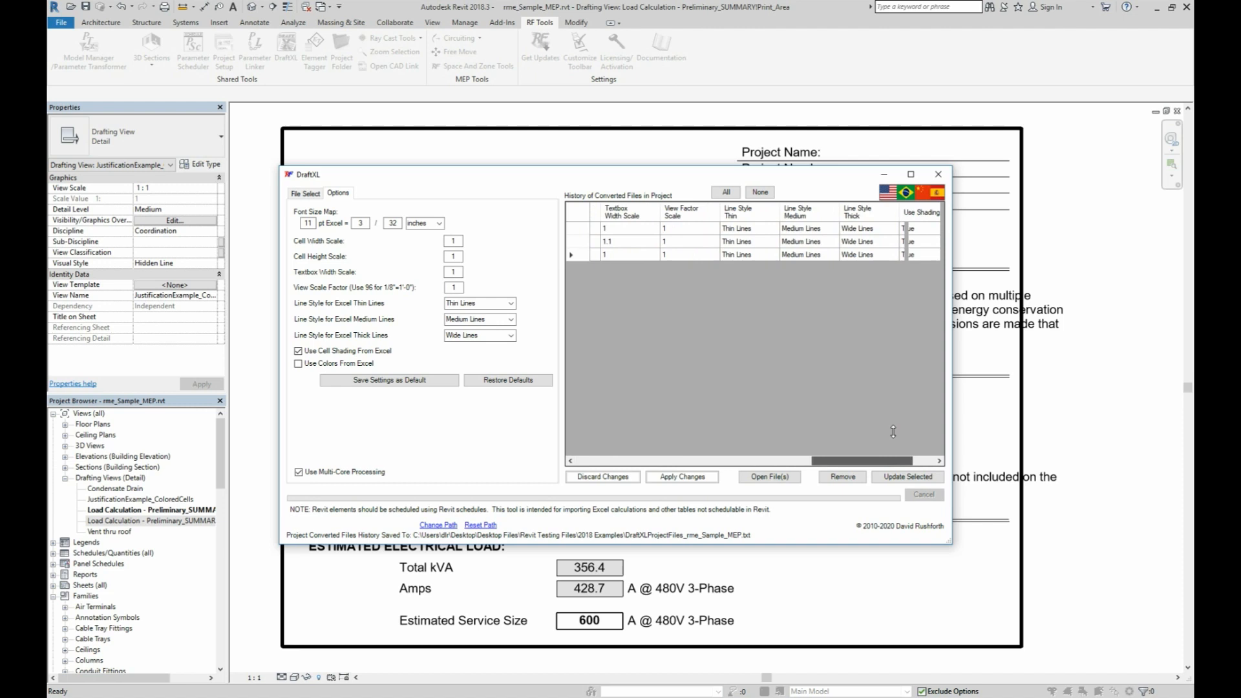
pyautogui.hscroll(3)
pyautogui.write('True')
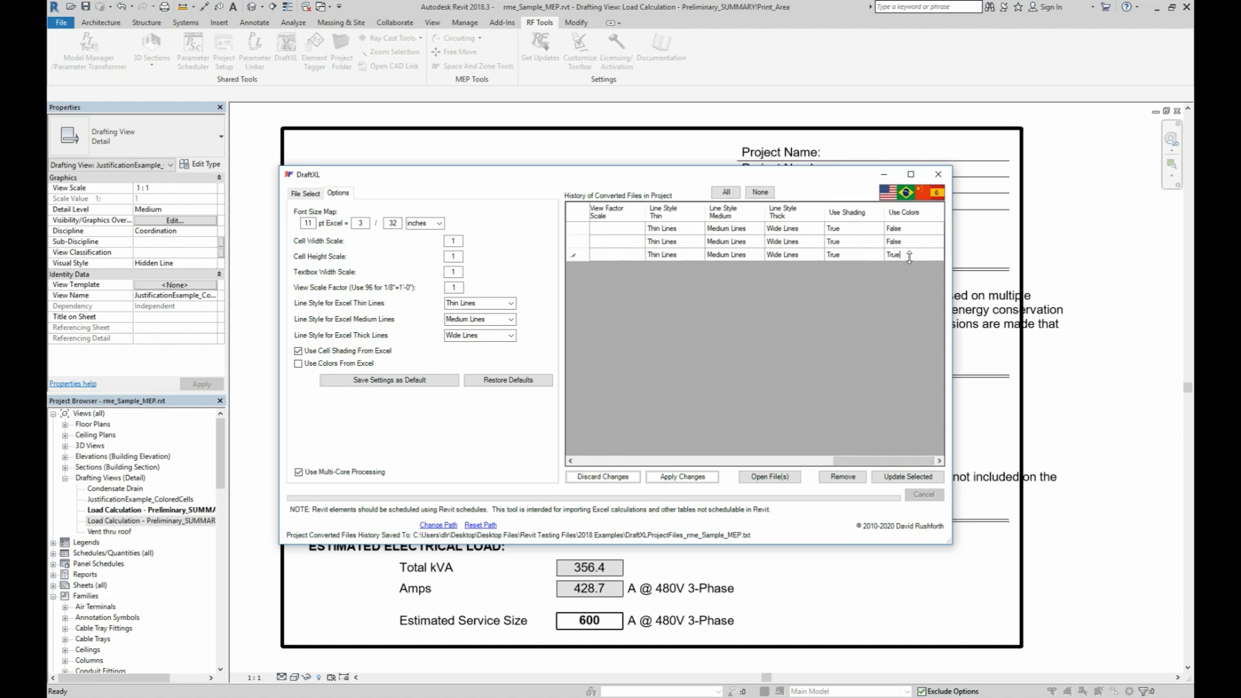
pyautogui.click(894, 254)
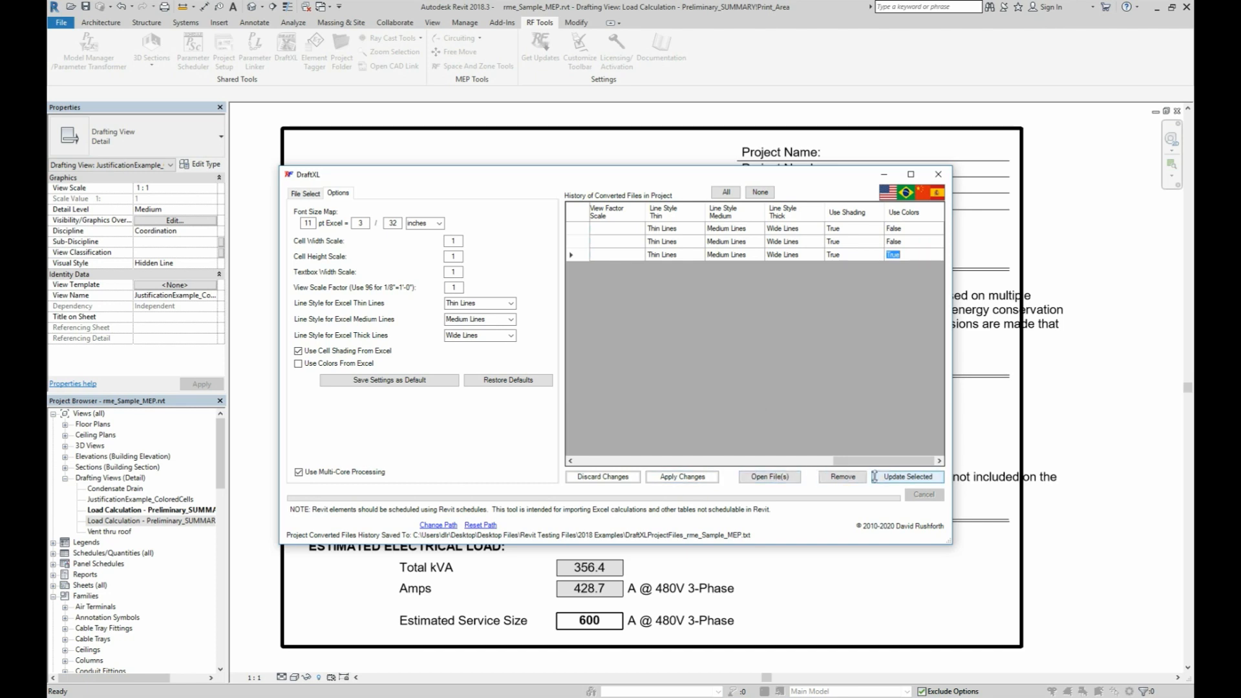
pyautogui.click(906, 477)
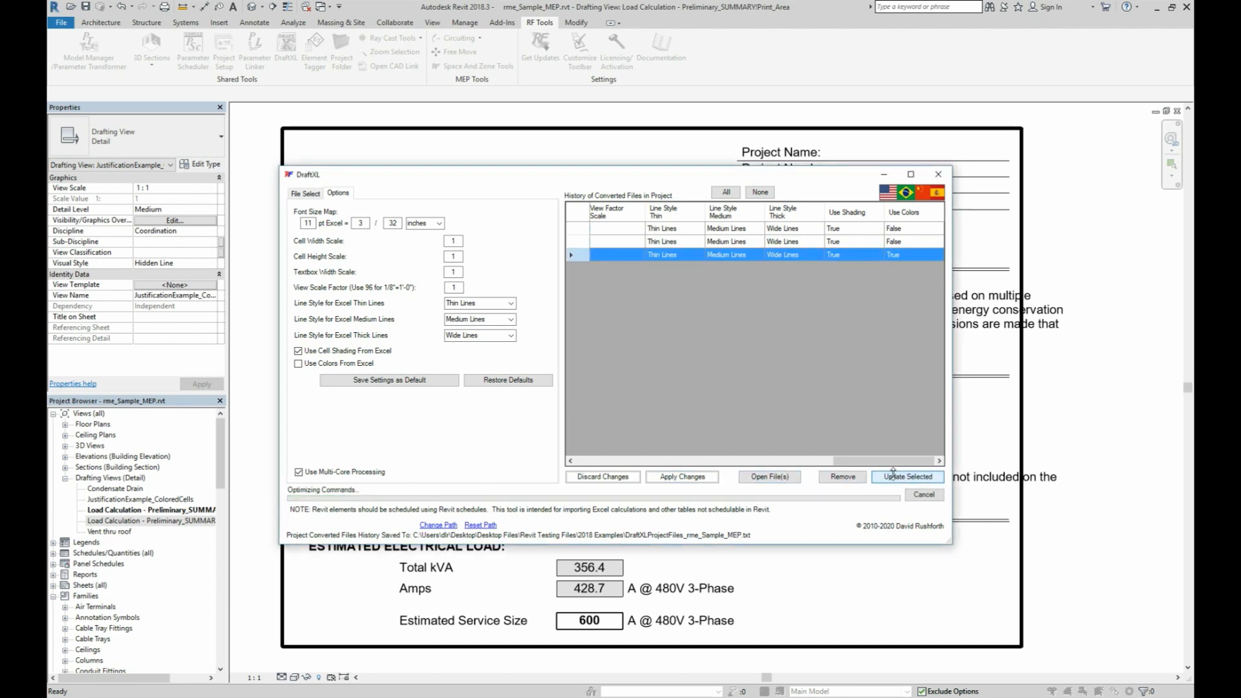
pyautogui.click(908, 477)
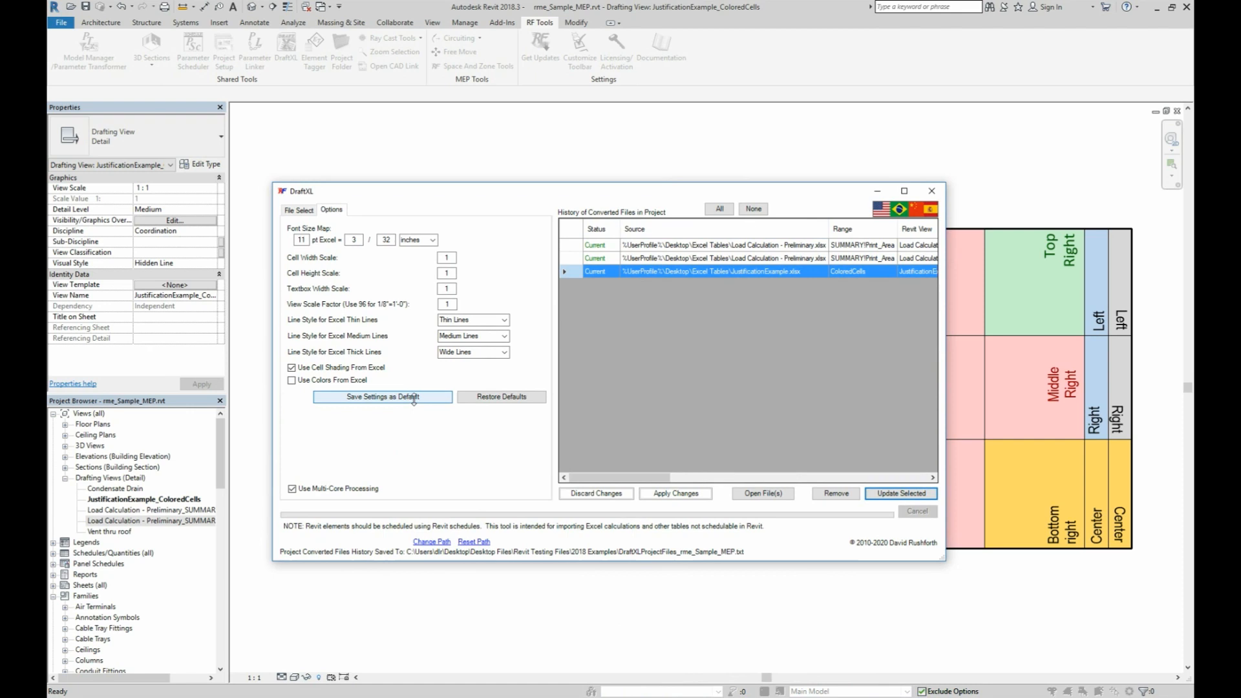
# Save the current DraftXL options as defaults and confirm the Write Default Settings message.
pyautogui.click(381, 397)
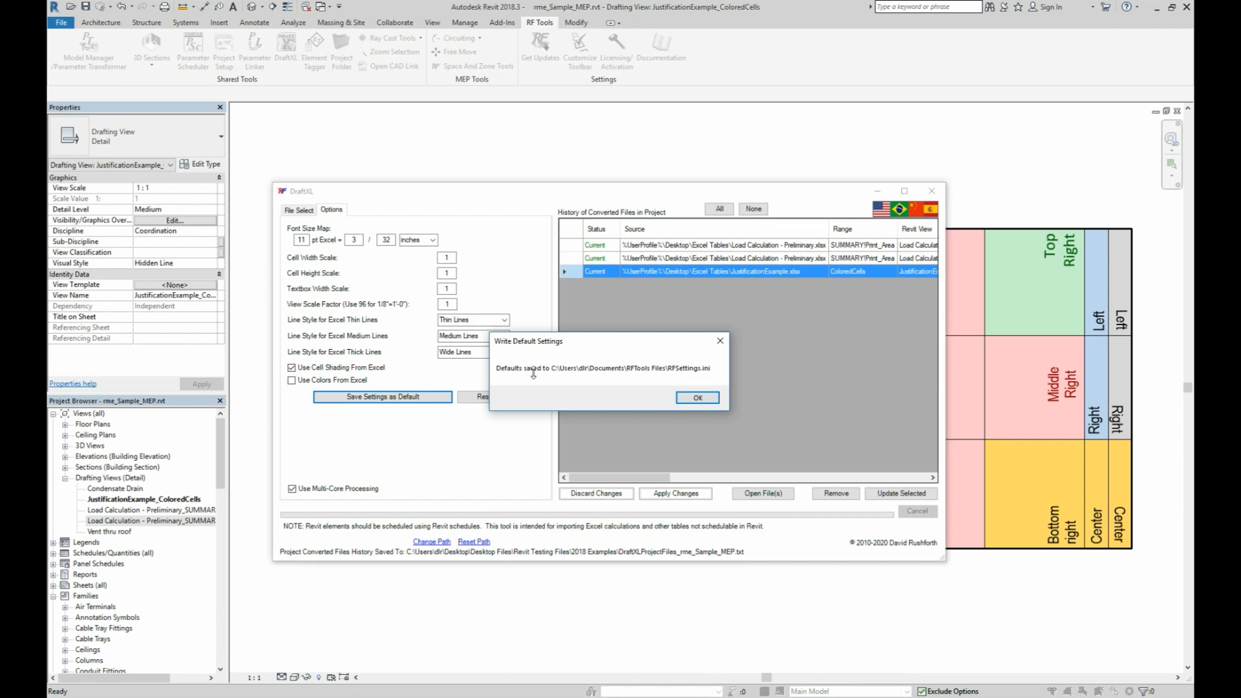
pyautogui.click(696, 397)
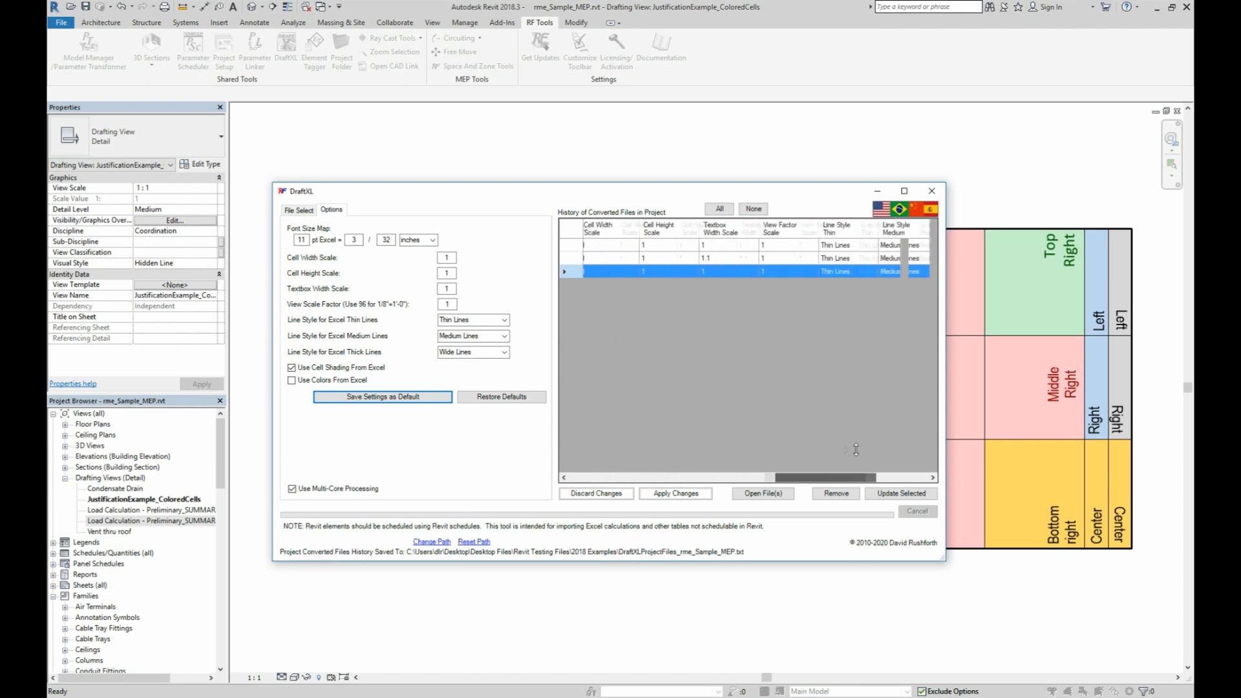
# Edit the Source path of the second Load Calculation history row marked File Not Found.
pyautogui.hscroll(3)
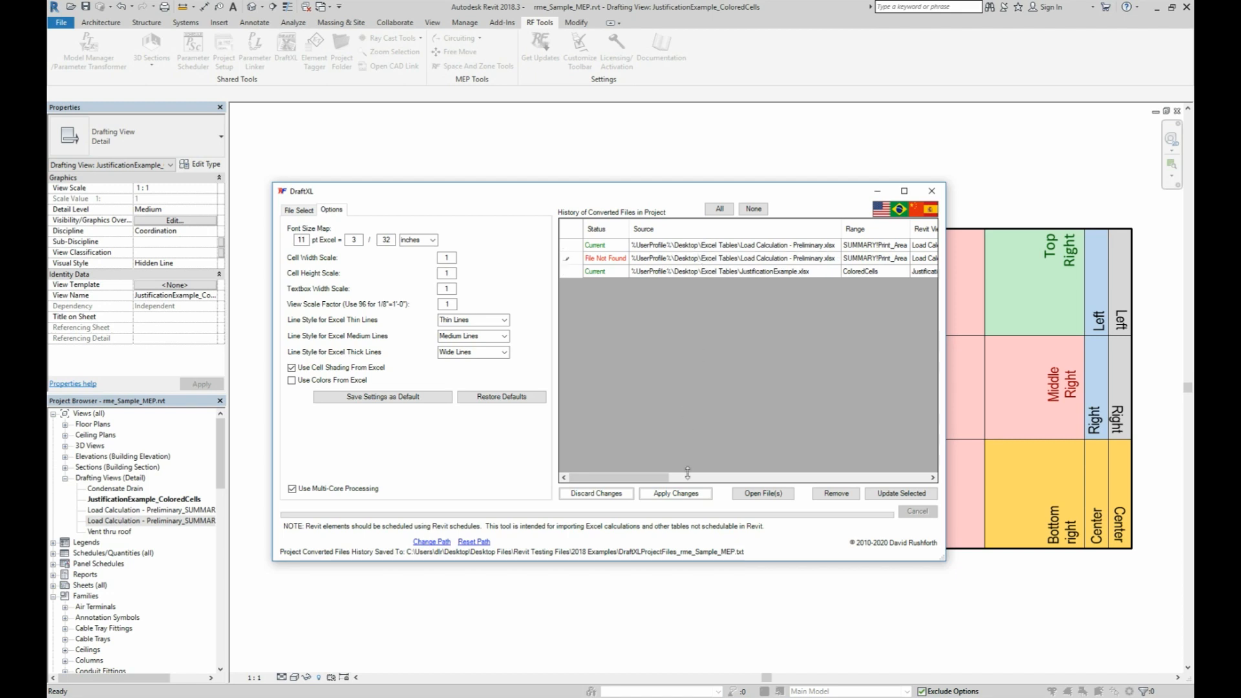
pyautogui.click(675, 493)
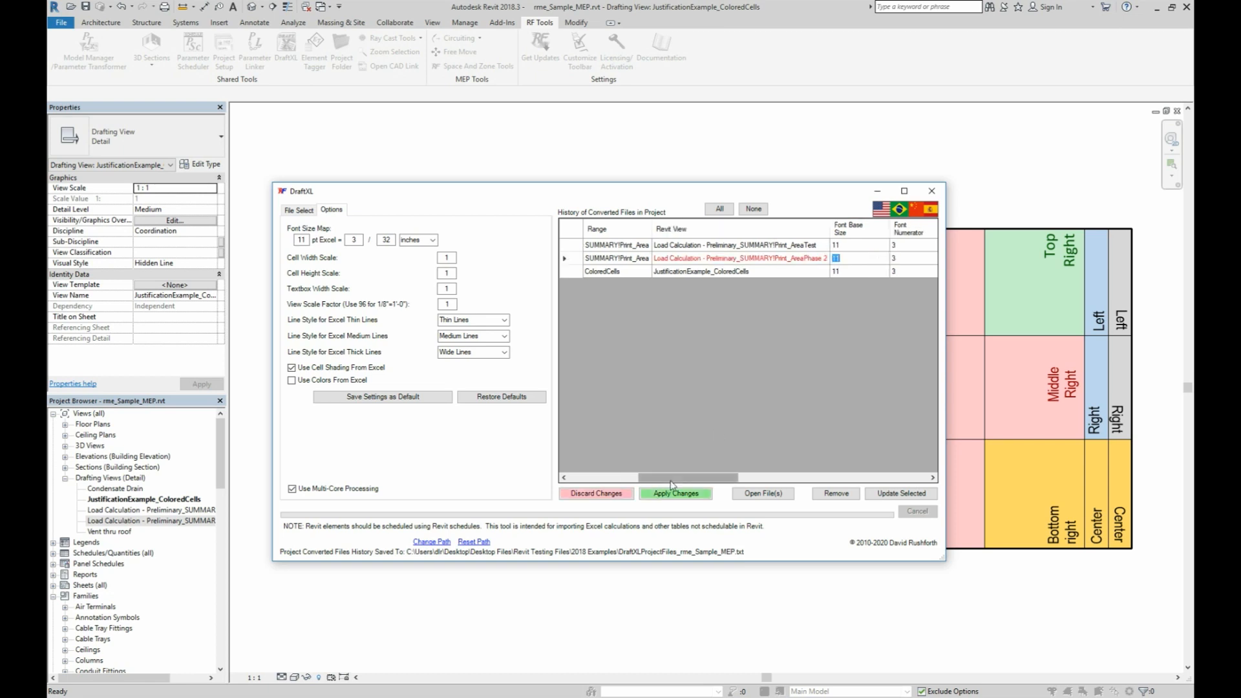
# Generate the Load Calculation SUMMARY Print_AreaPhase 2 drafting view from the edited row via Update Selected.
pyautogui.hscroll(3)
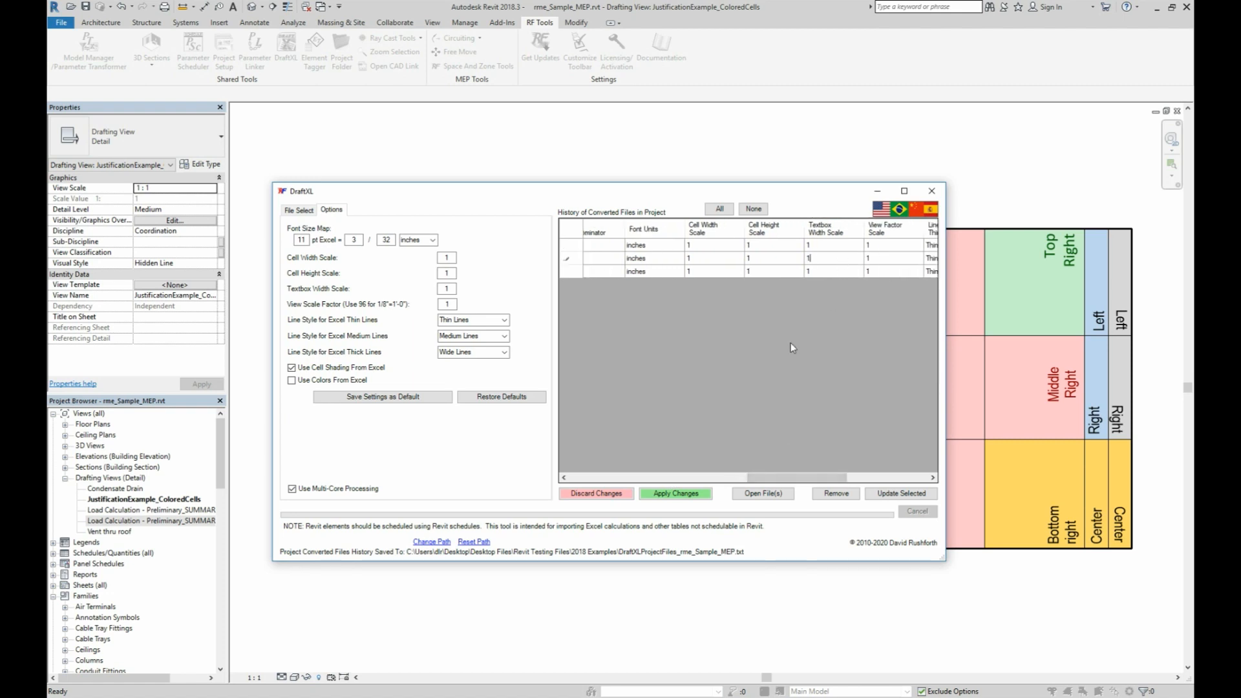
pyautogui.moveTo(706, 508)
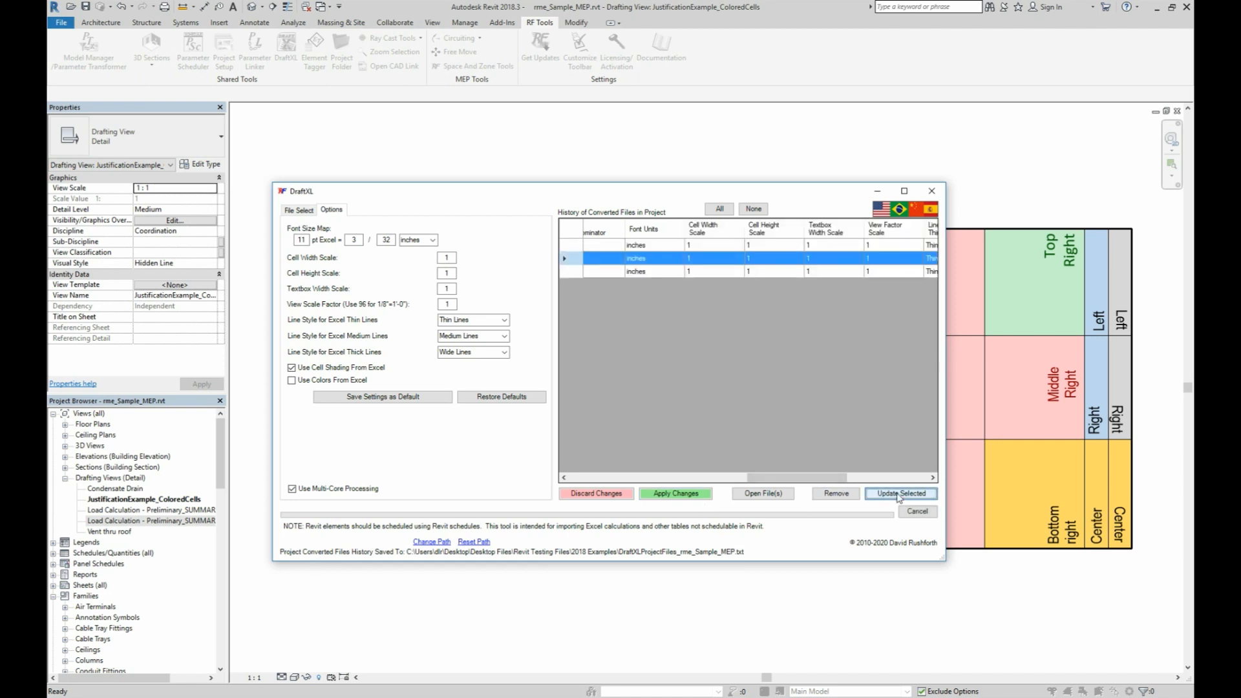
pyautogui.click(901, 492)
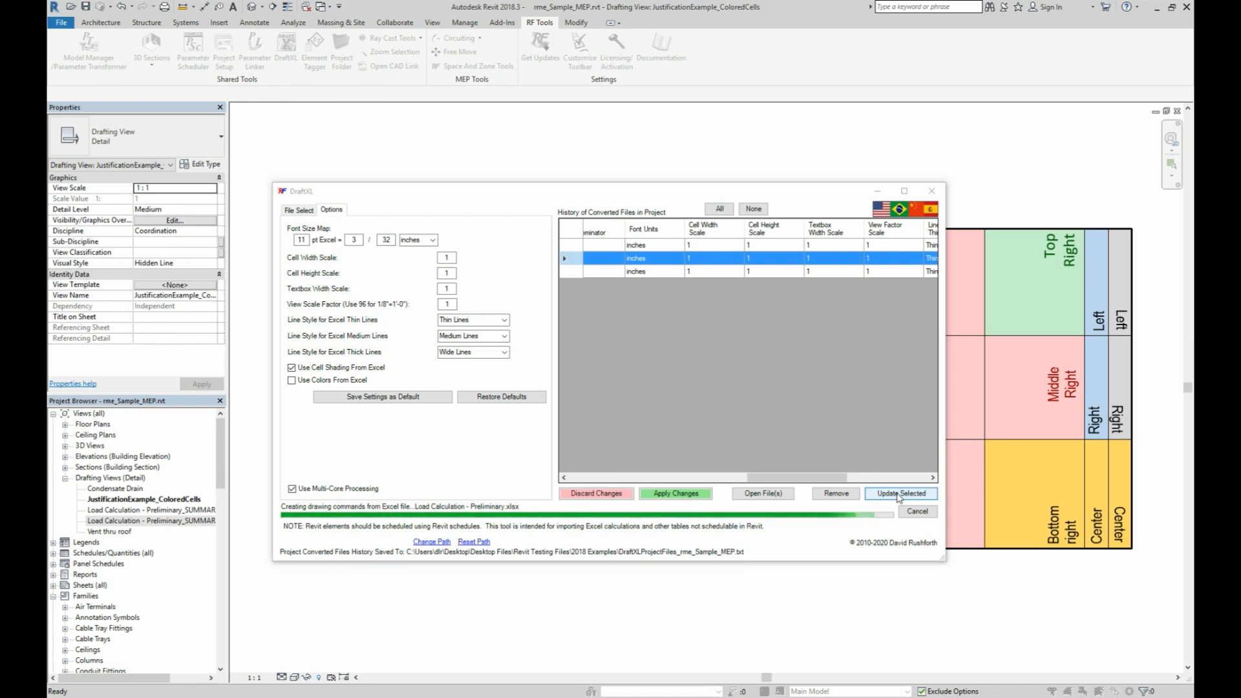
pyautogui.click(899, 492)
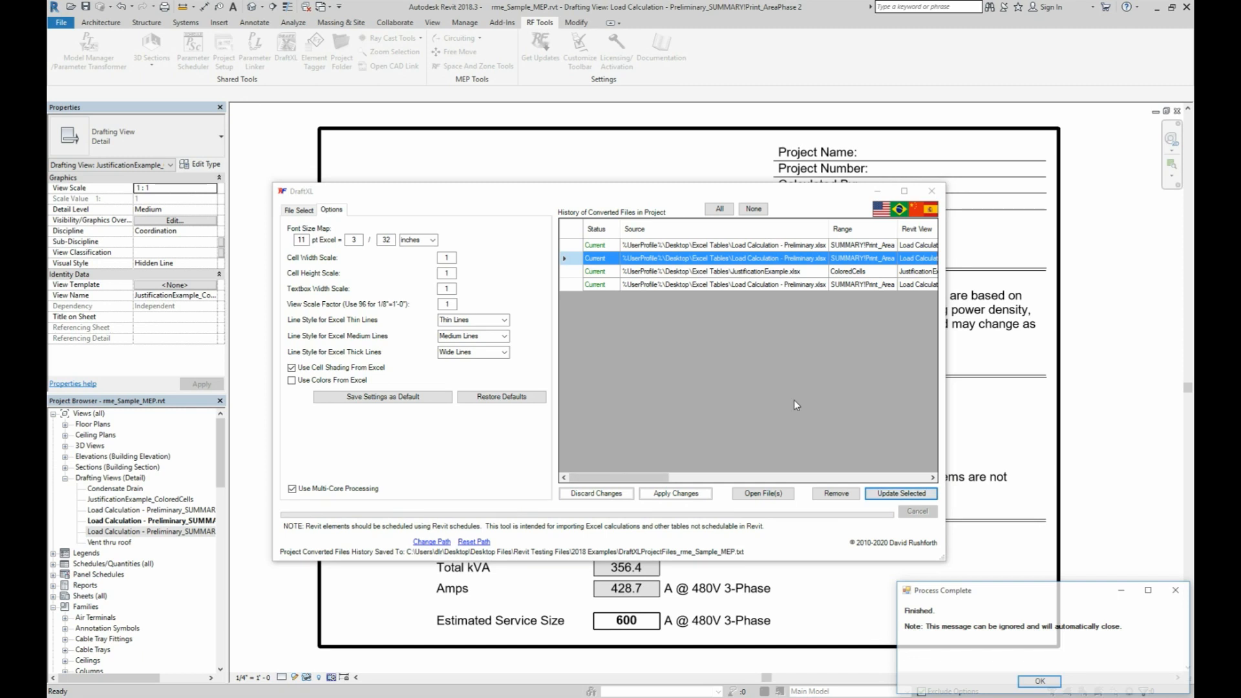
pyautogui.click(1040, 682)
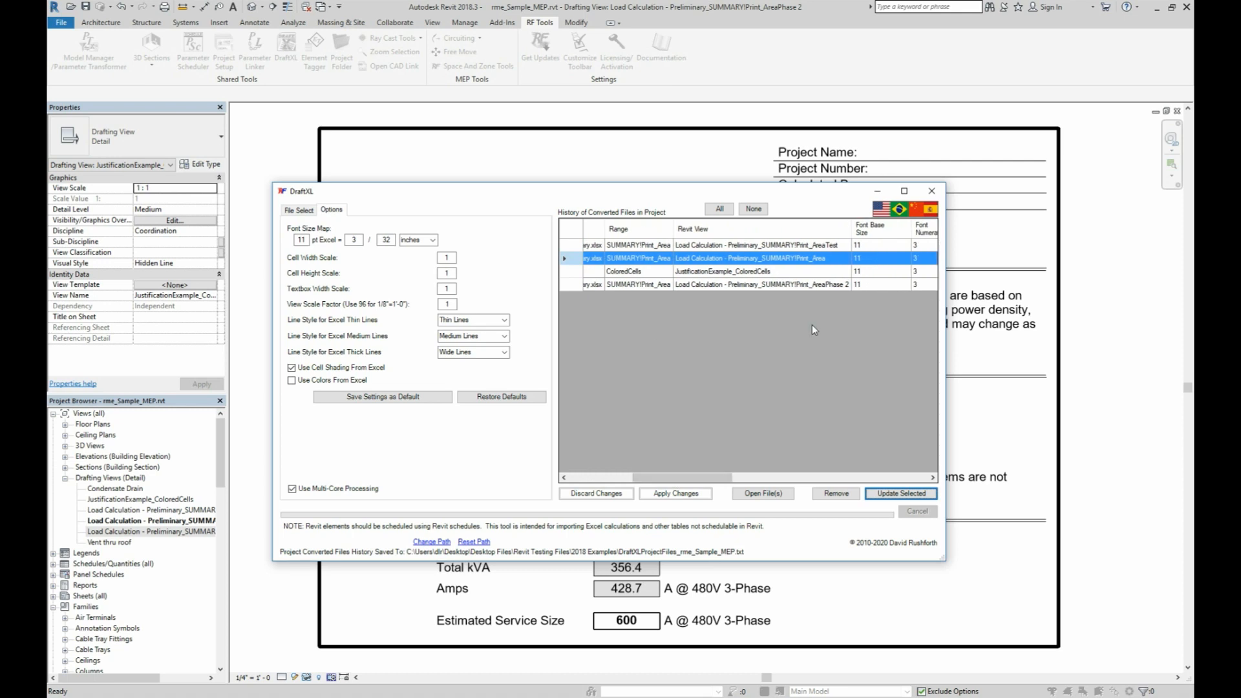
pyautogui.moveTo(837, 293)
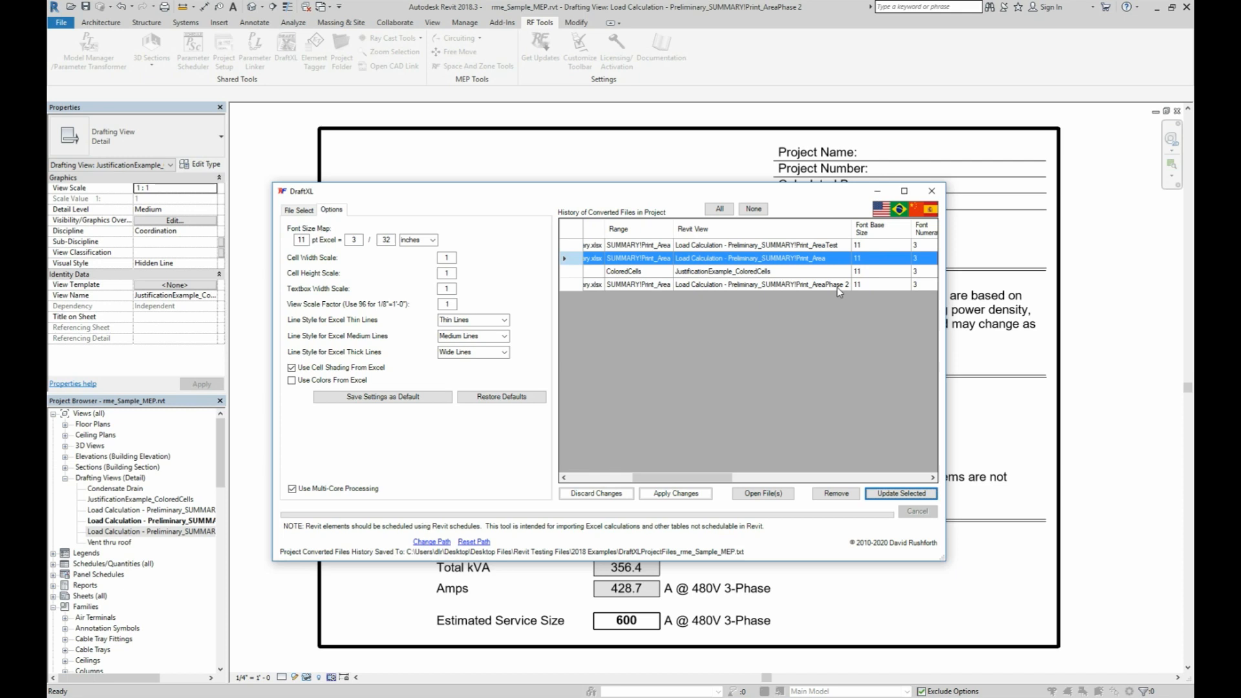
pyautogui.moveTo(932, 191)
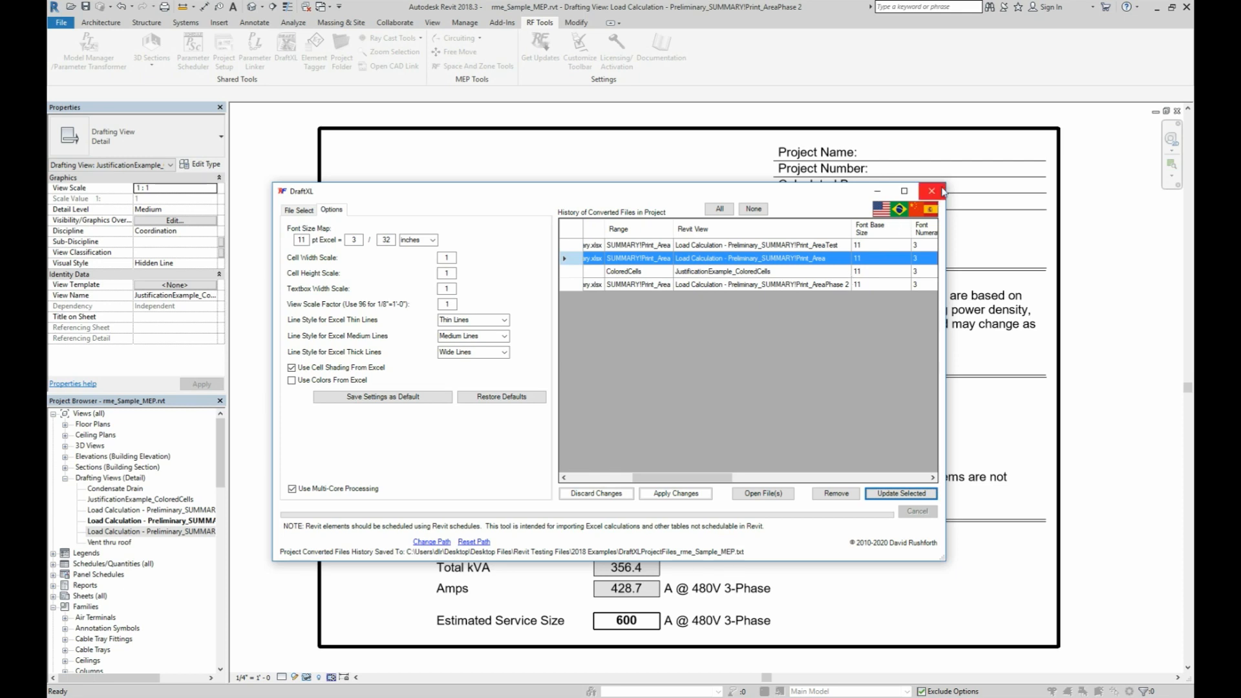
# Close the DraftXL window, leaving the Phase 2 load estimate drafting view displayed.
pyautogui.click(932, 191)
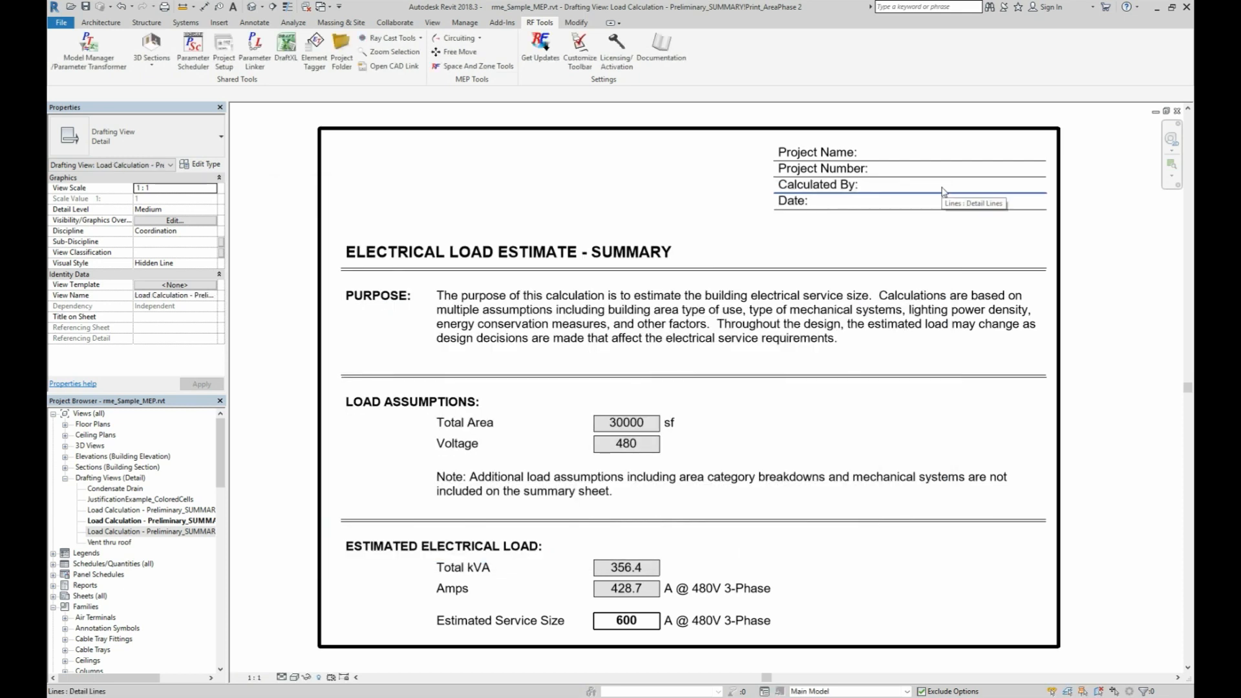